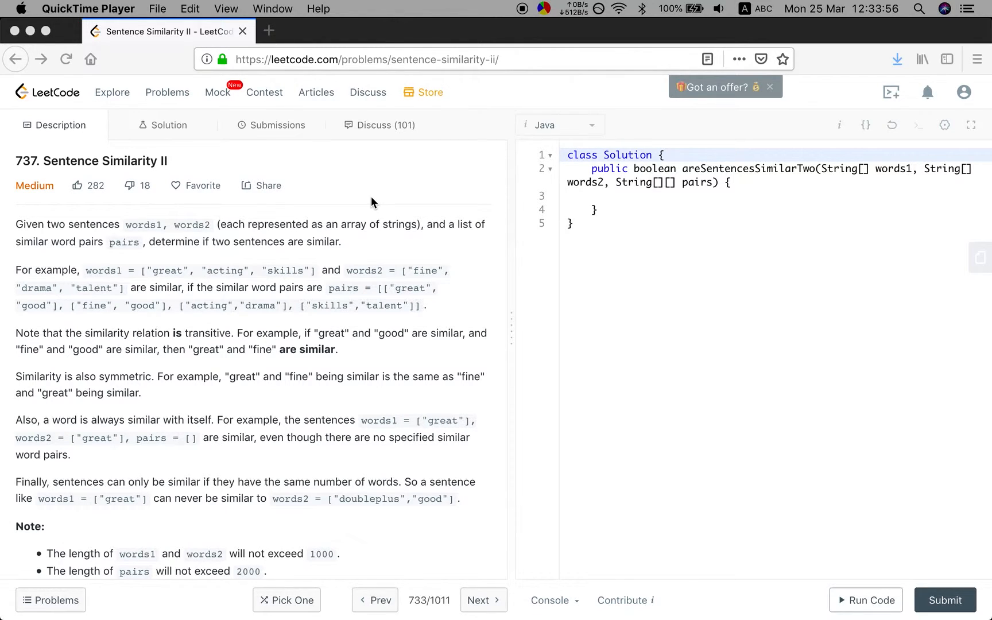
mouse_move(310, 469)
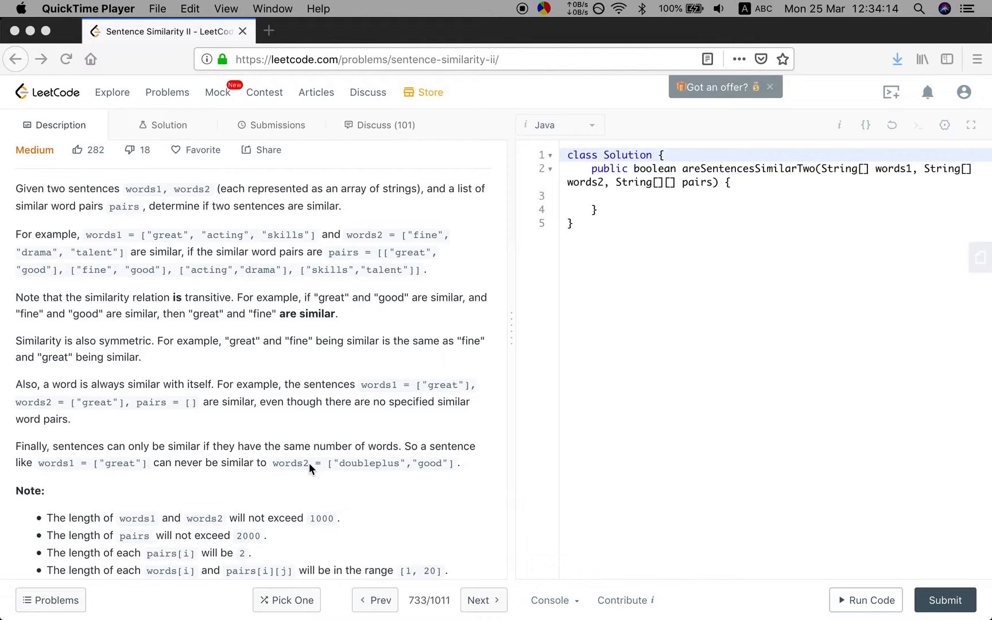
Scroll the description down to the Note constraints and the Companies/acceptance section
scroll(down, 3)
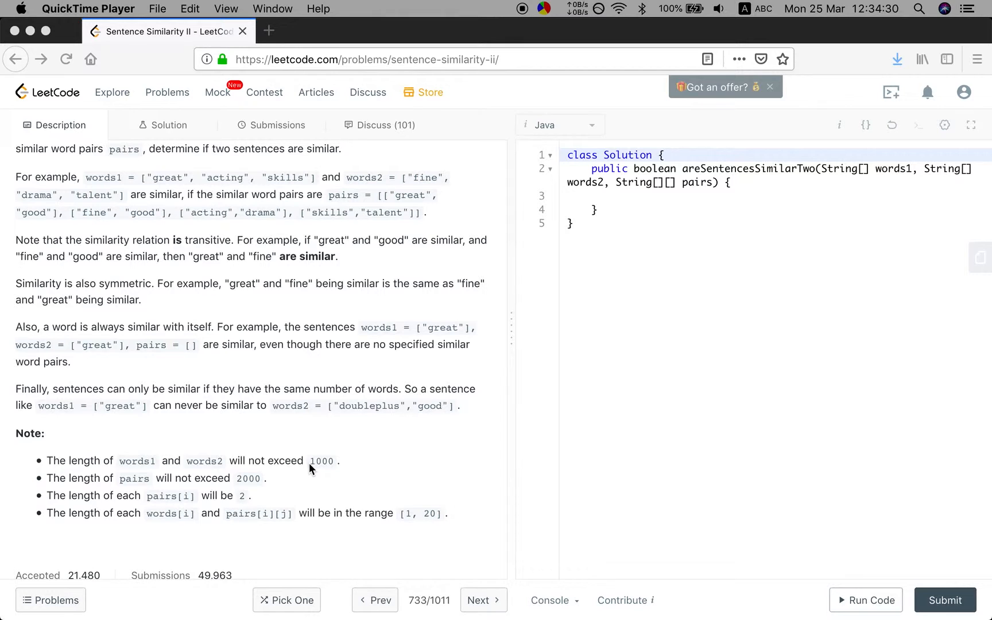
scroll(down, 3)
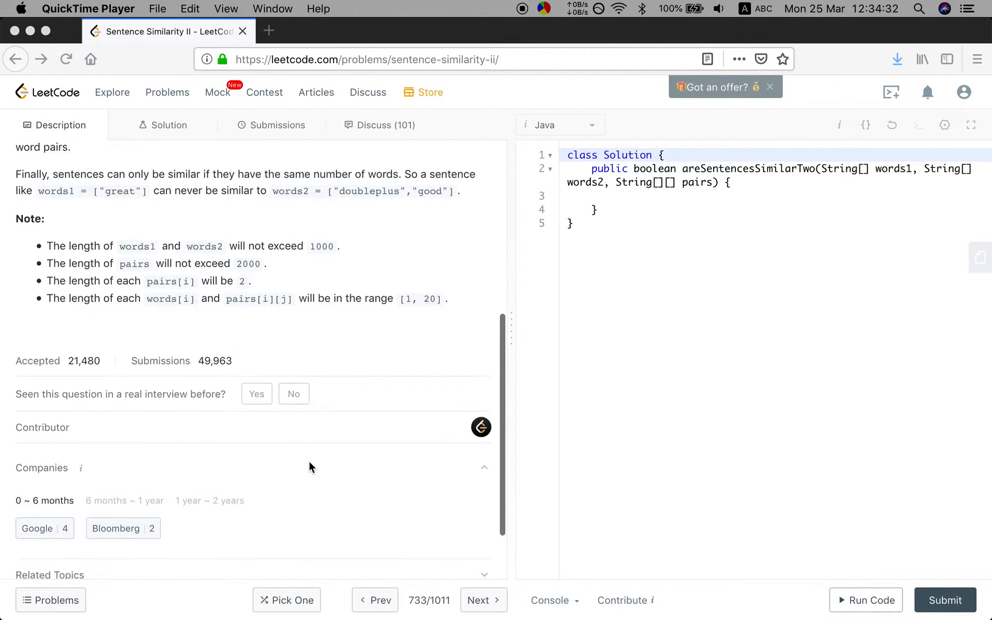
scroll(up, 3)
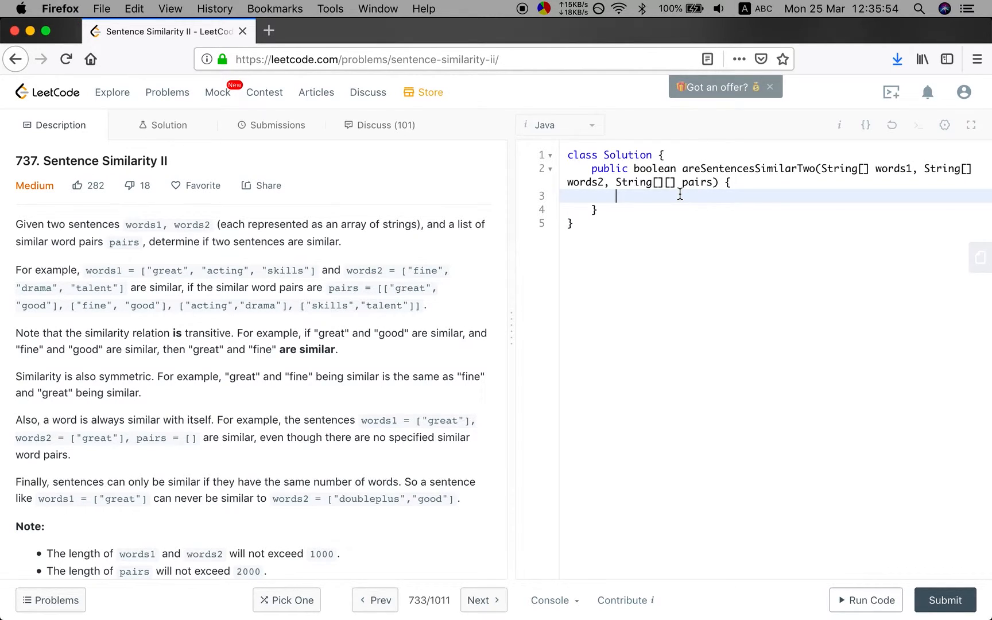
Return false when words1.length differs from words2.length at the top of the method
text(if (words1)
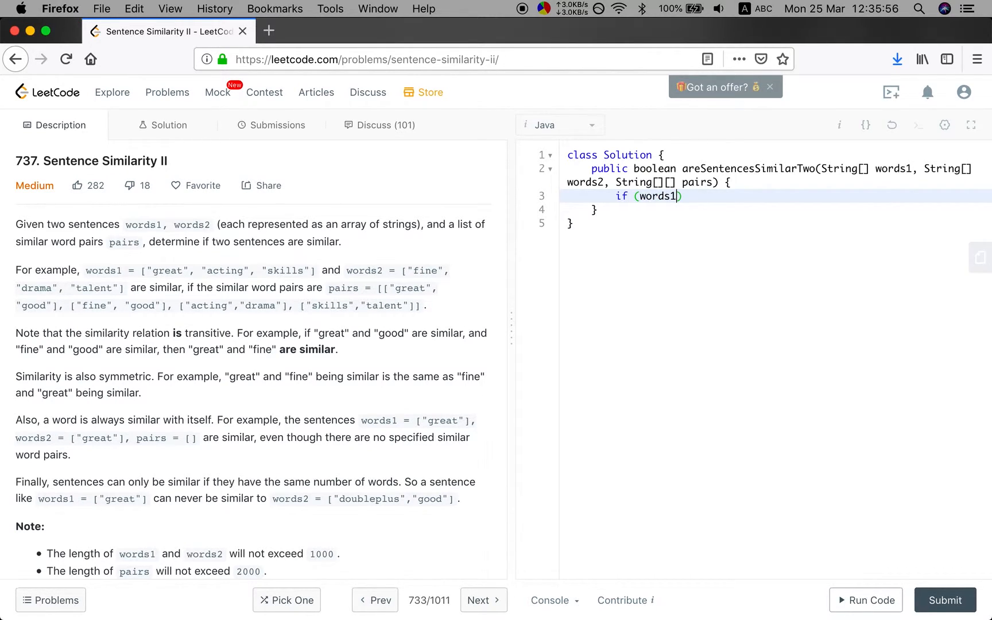
text(.le)
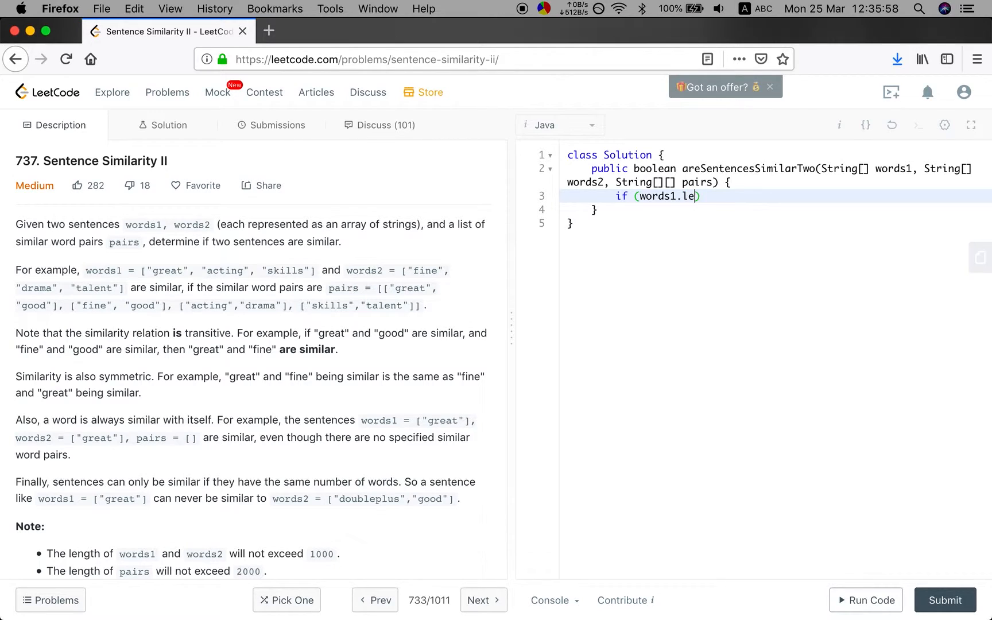
text(ngth != w)
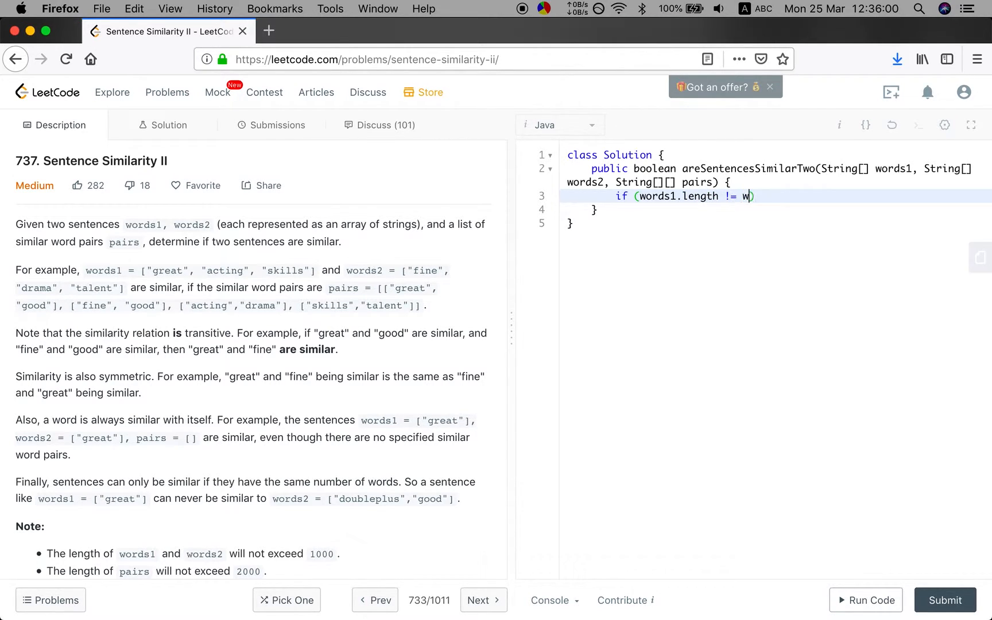
text(ords2.le)
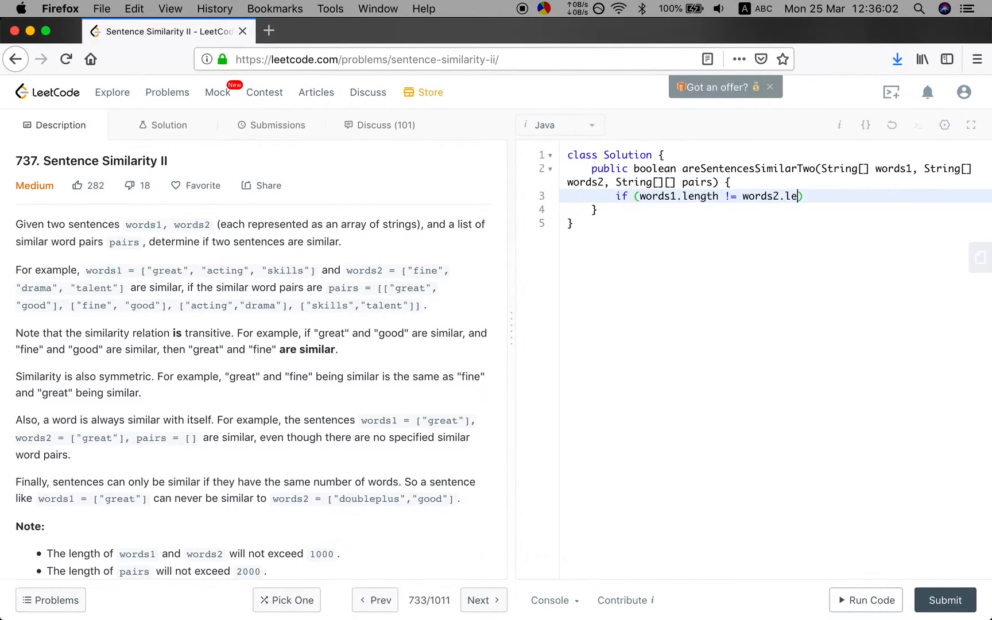
text(ngth) return false;)
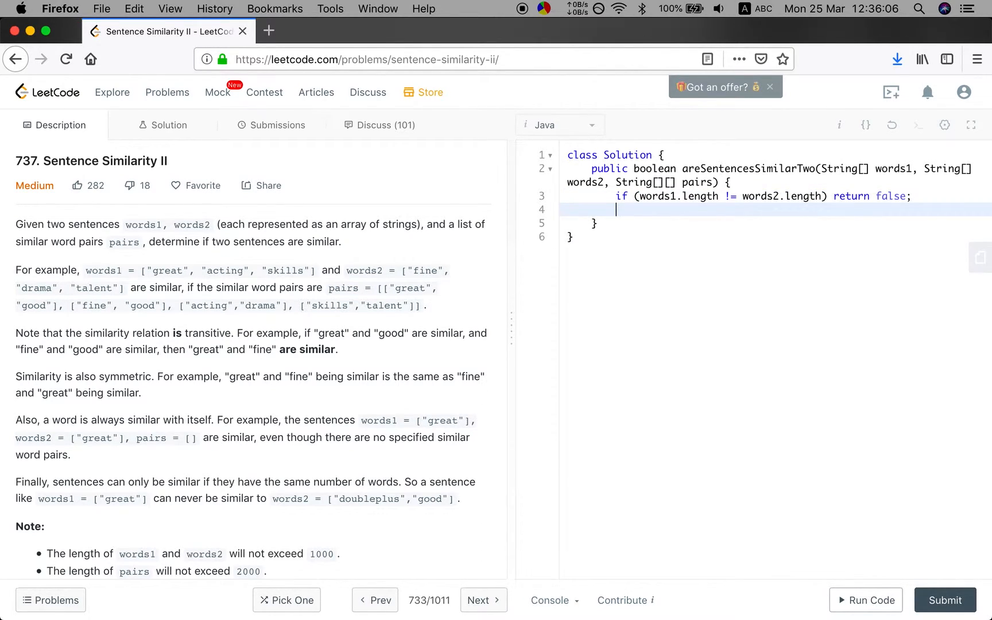
Declare Map<String, Set<String>> g = new HashMap<>() and add a buildGraph call
text(buildGraph();)
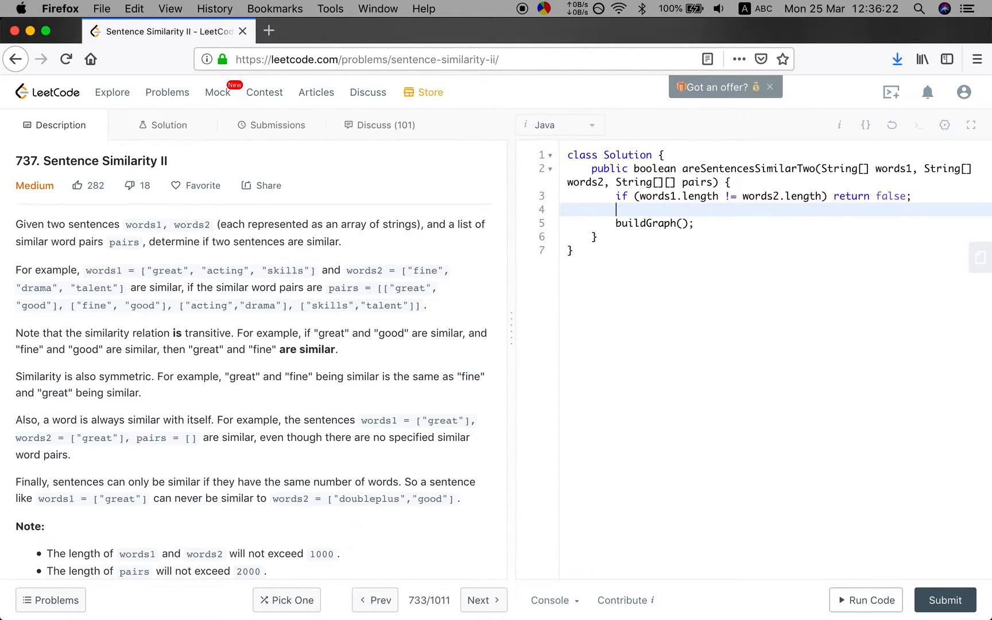
text(Map<)
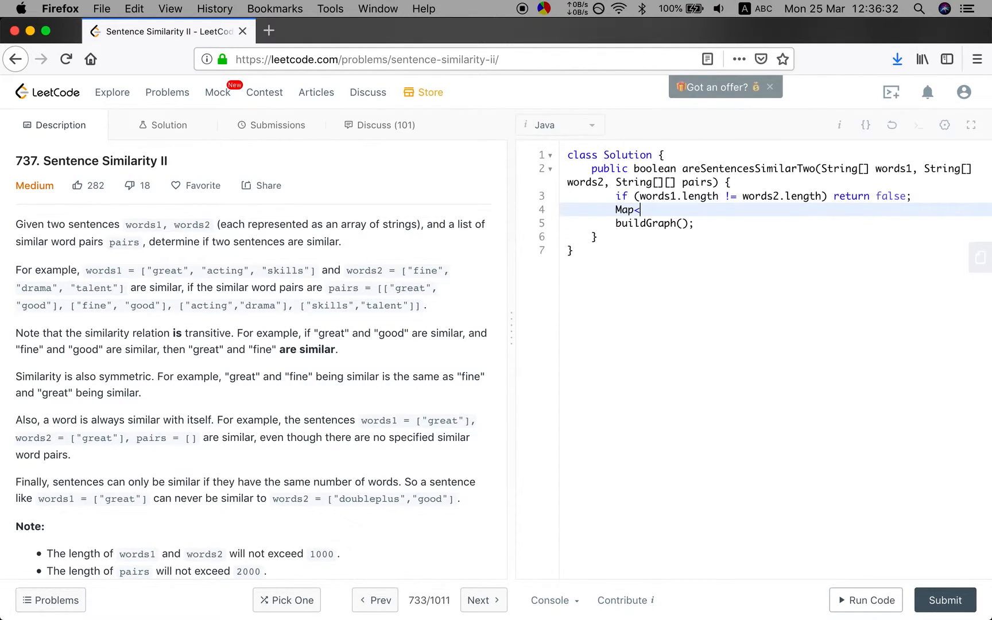
text(String)
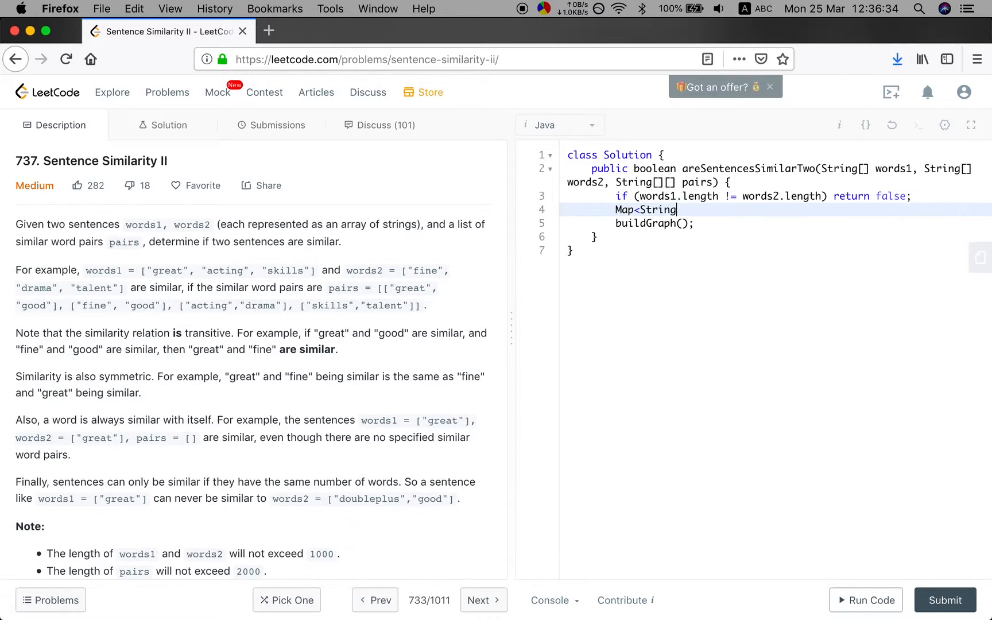
text(, Set<)
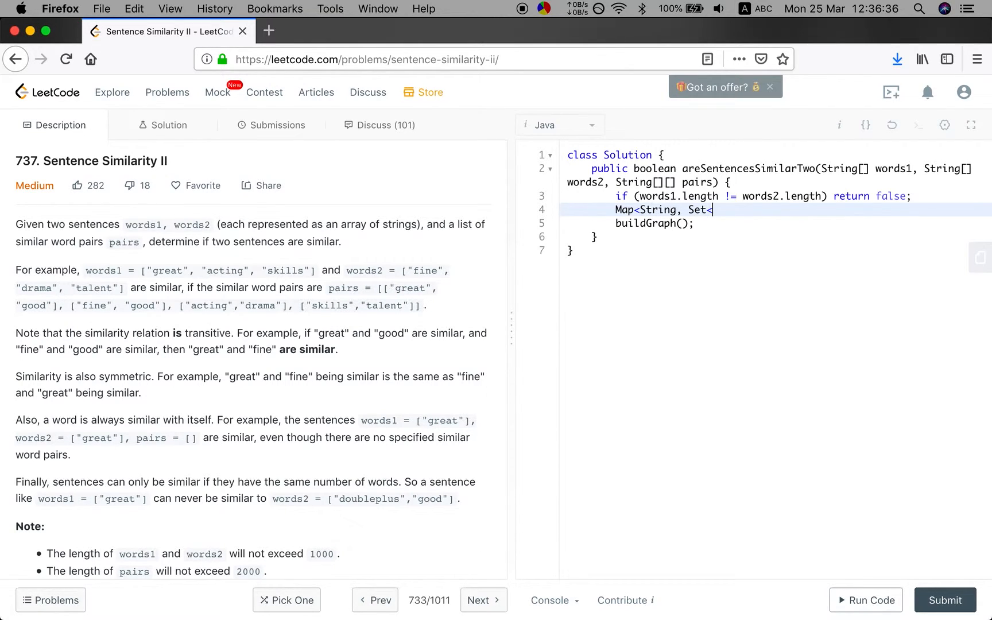
text(String)
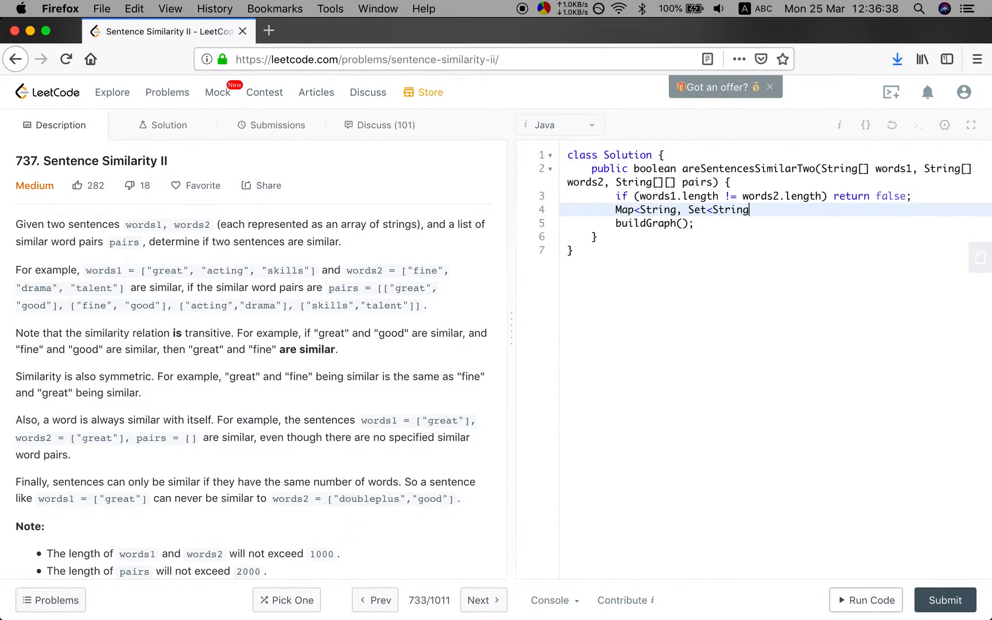
text(>> g = new Ha)
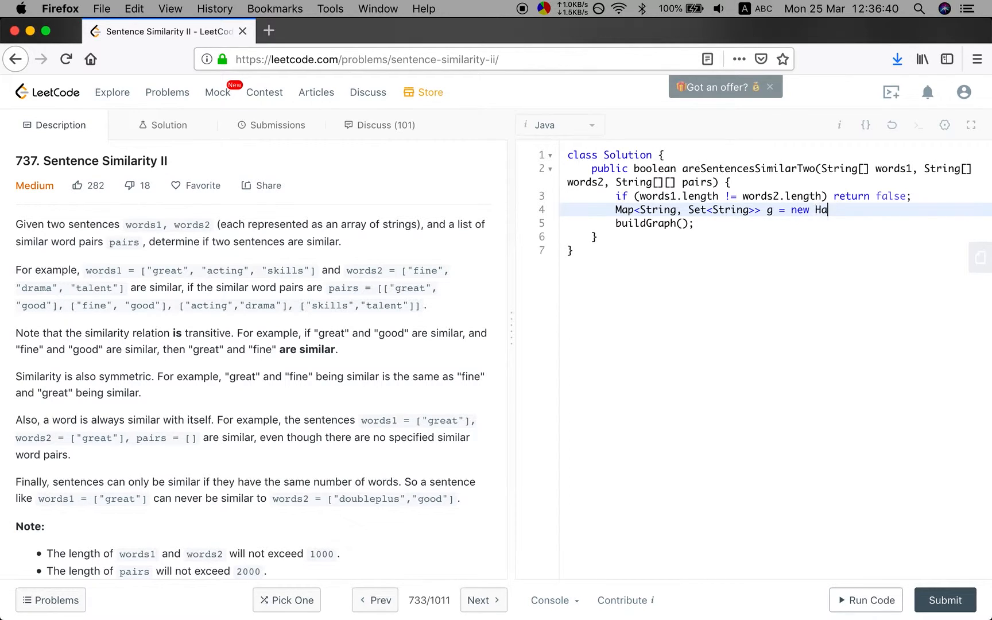
text(shMap<>();)
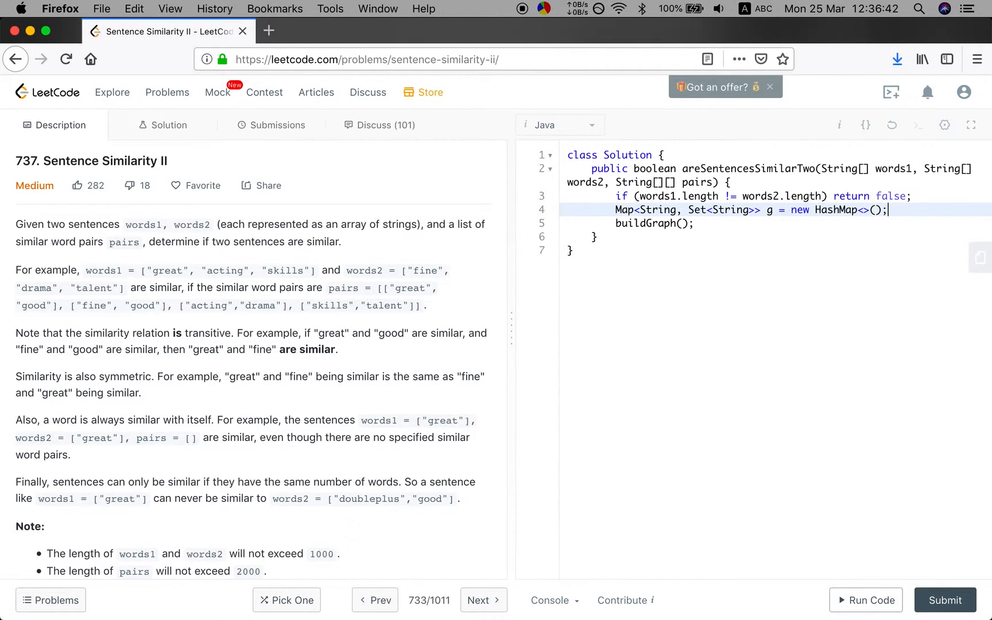
click(672, 224)
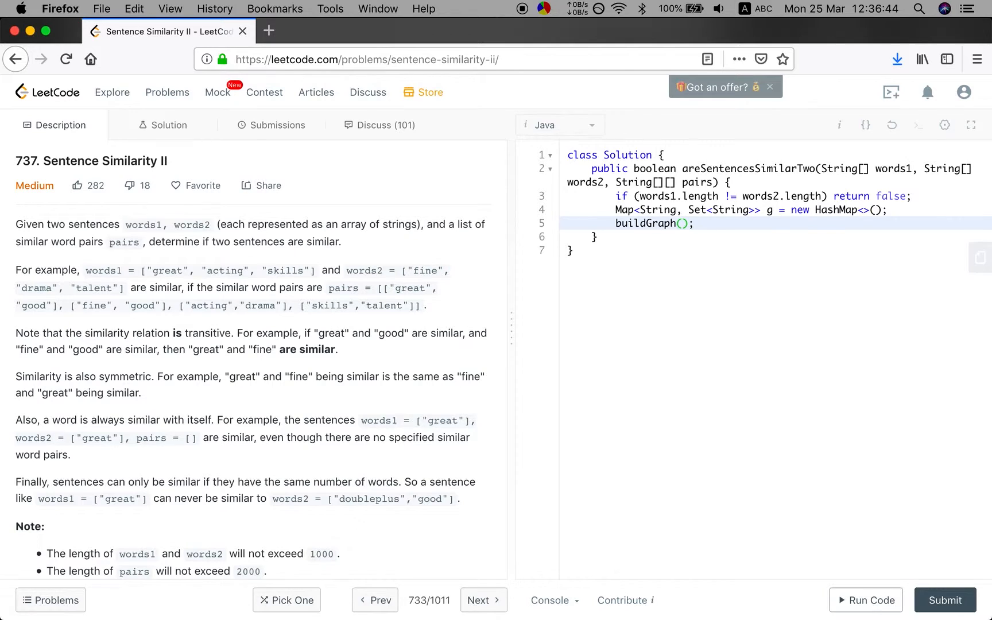
Pass pairs to buildGraph and start a for loop over i up to n = words1.length
text(pairs, g)
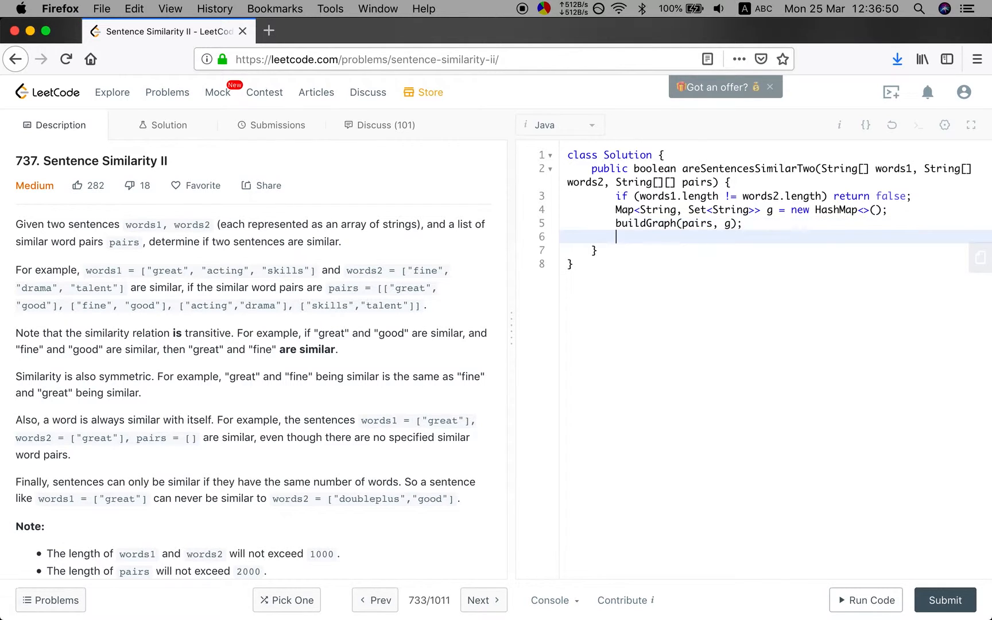
text(for (int)
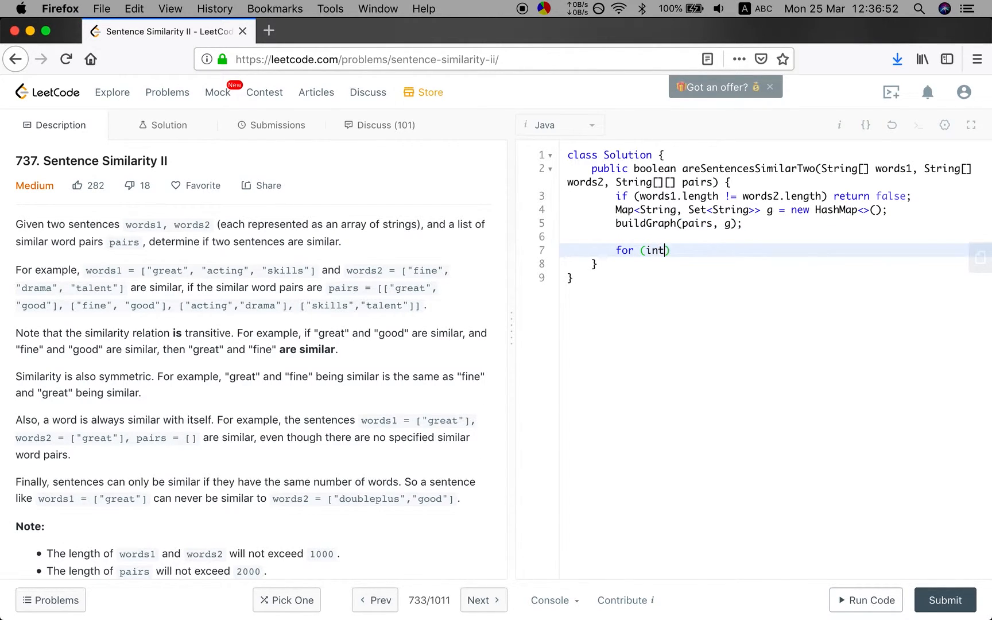
text(int n = w)
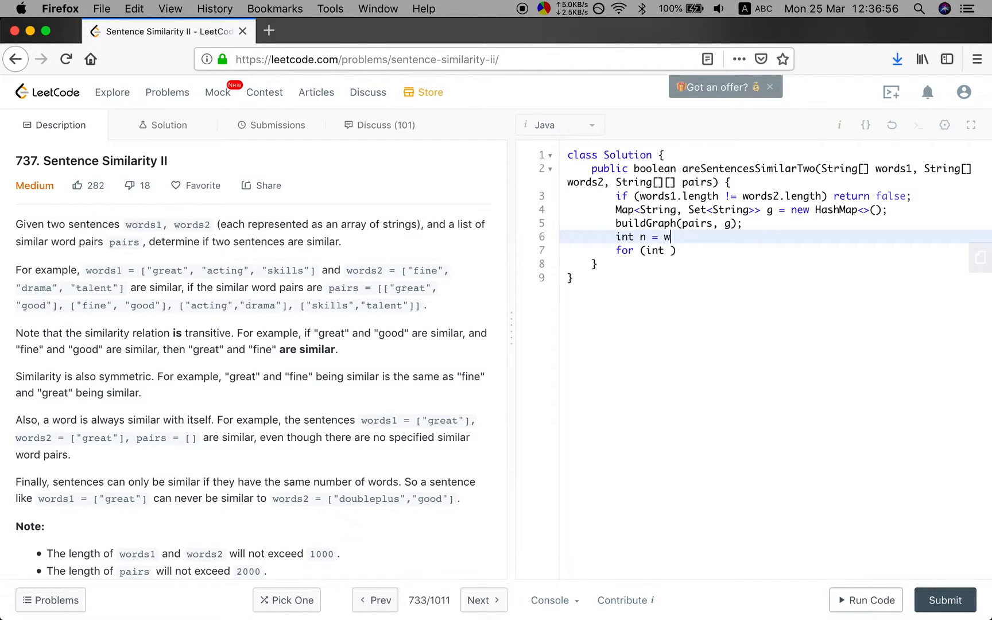
text(ords1)
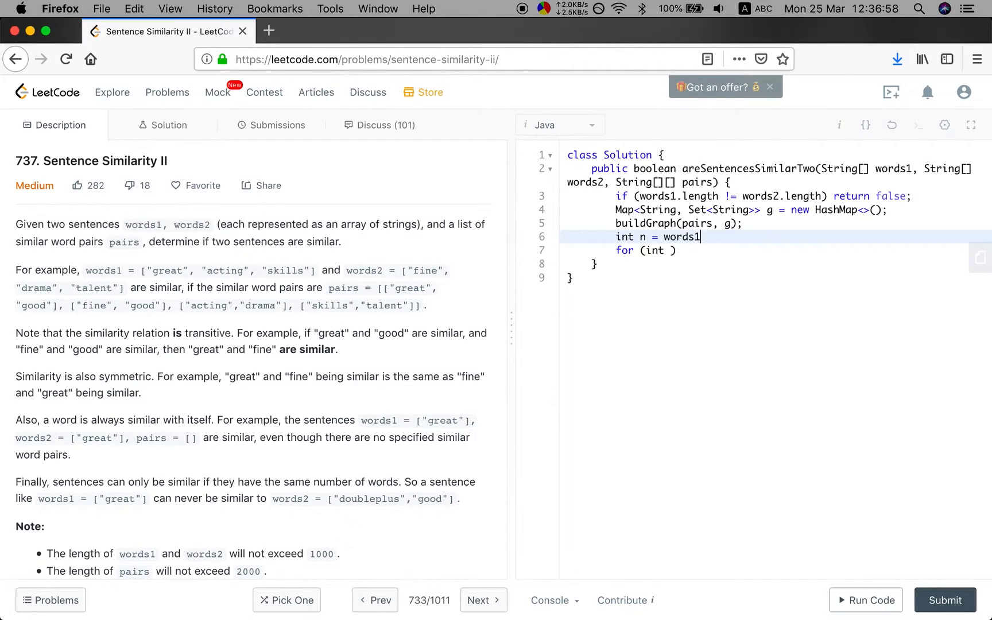
text(.length;)
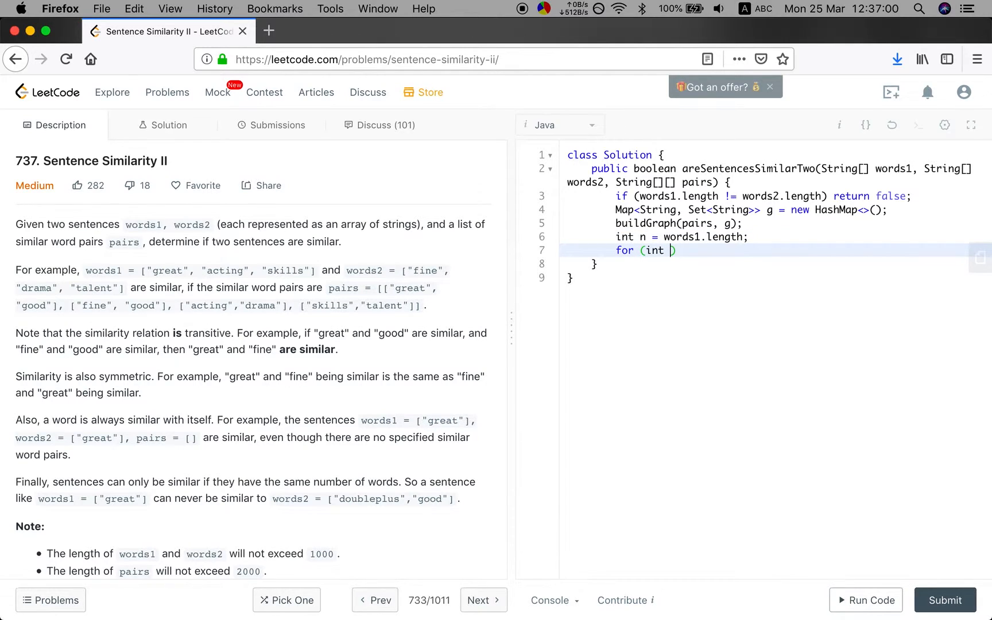
text(i = 0; i <)
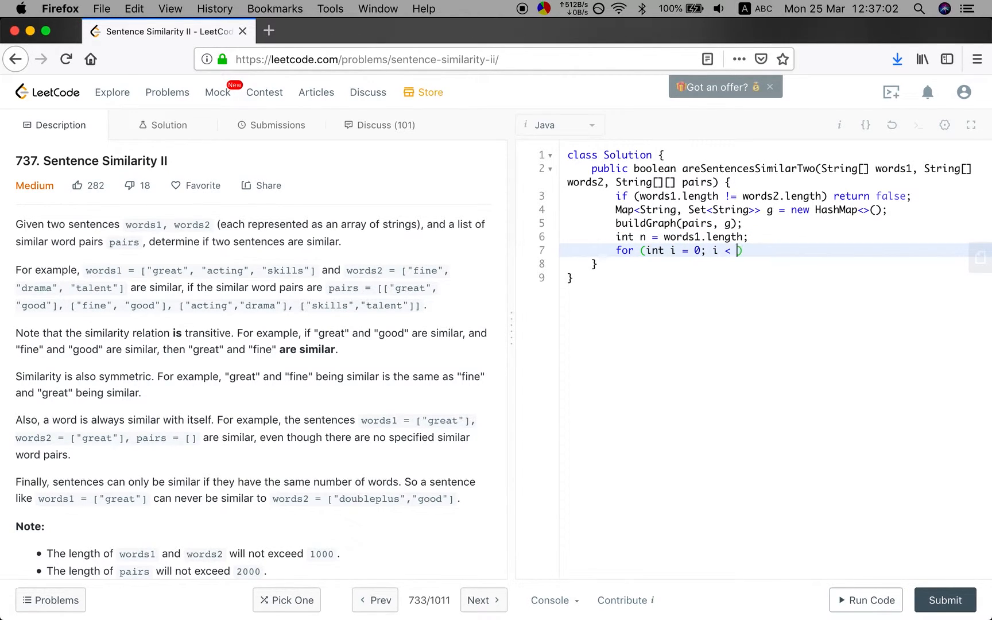
text(n; i++) {)
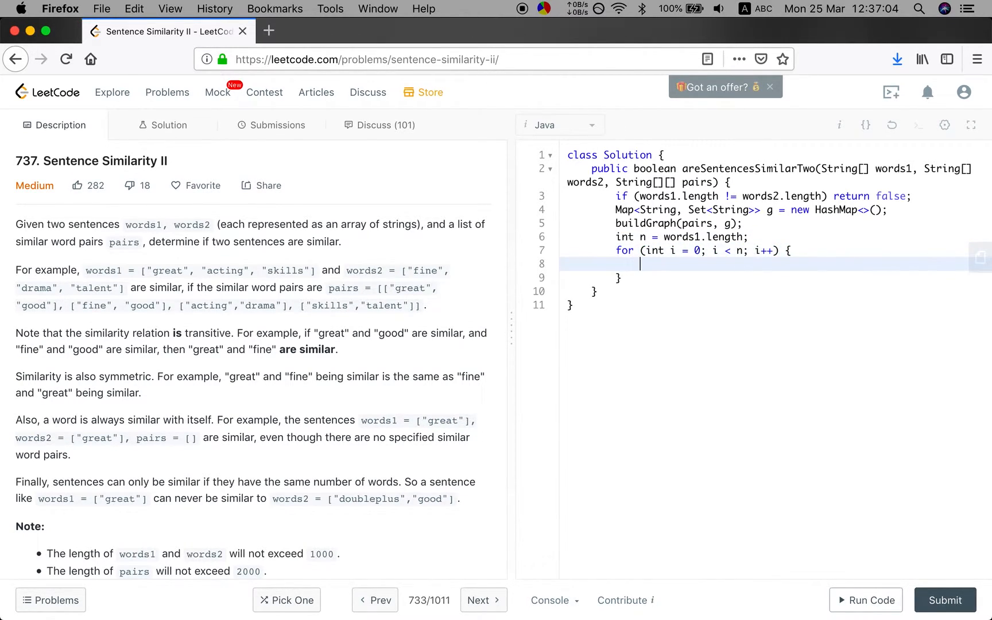
Skip equal words, return false if dfs(words1[i], words2[i], g, new HashSet) fails, then return true
text(if (words)
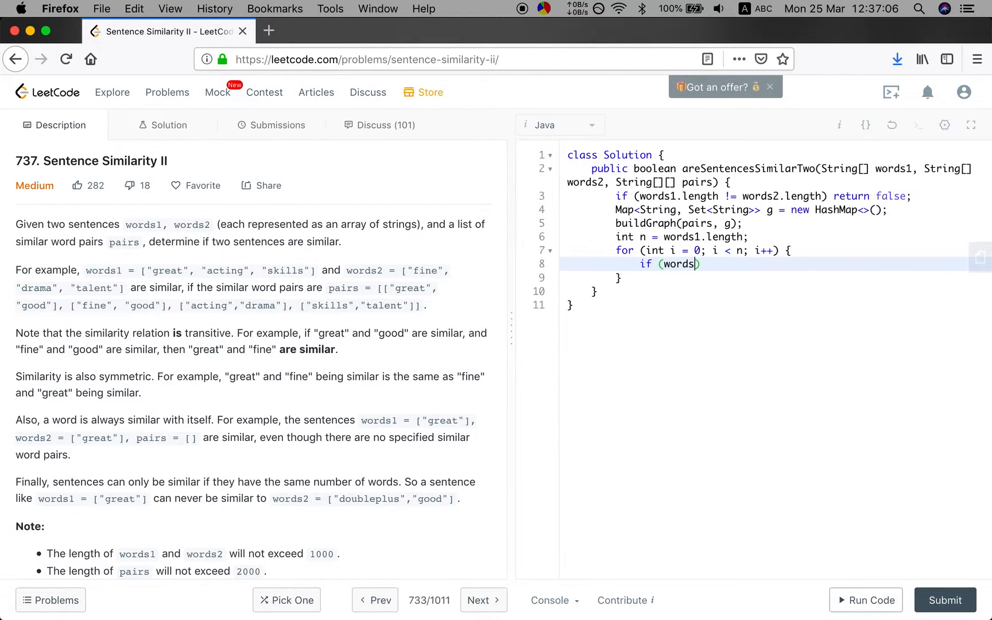
text(1[])
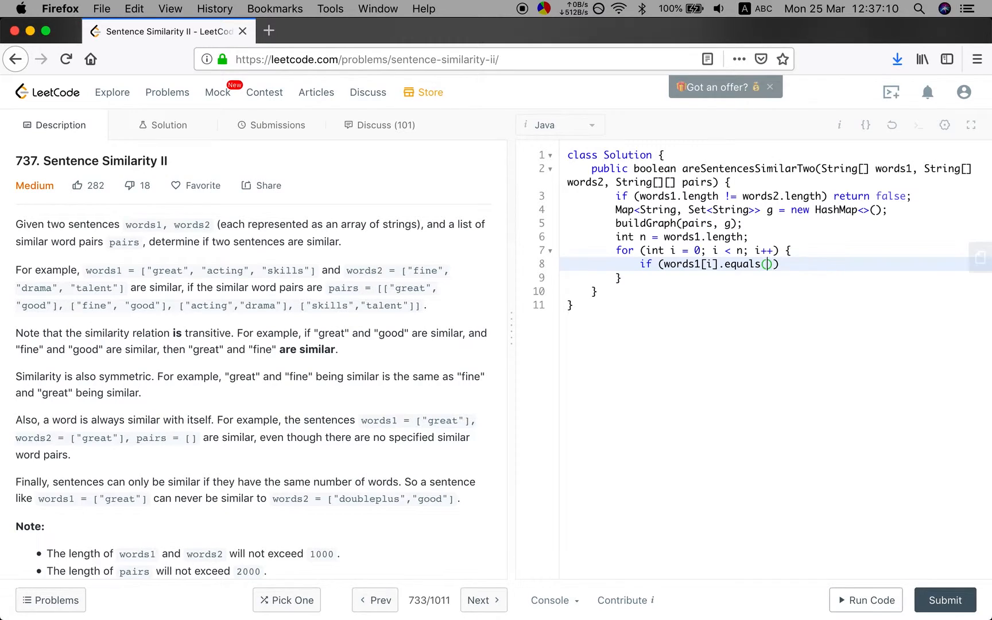
text(words2[i)
text(if ()
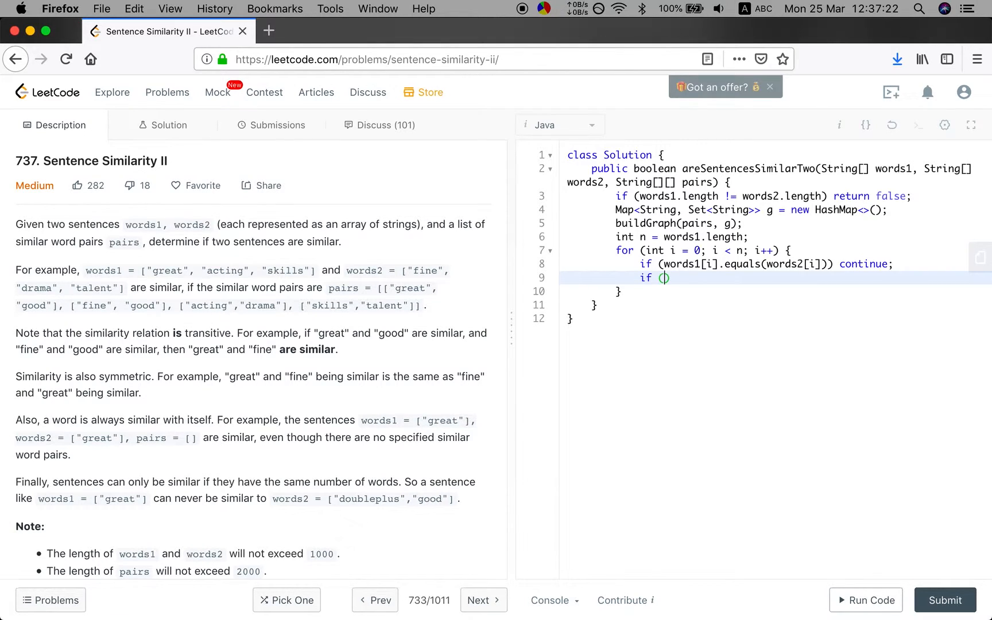
text(dfs)
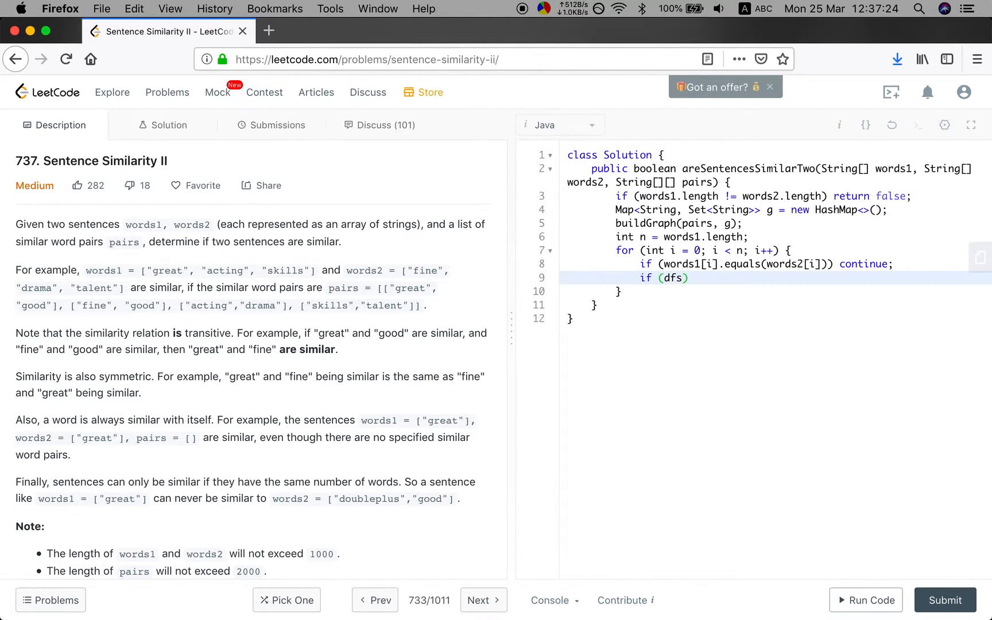
text(words)
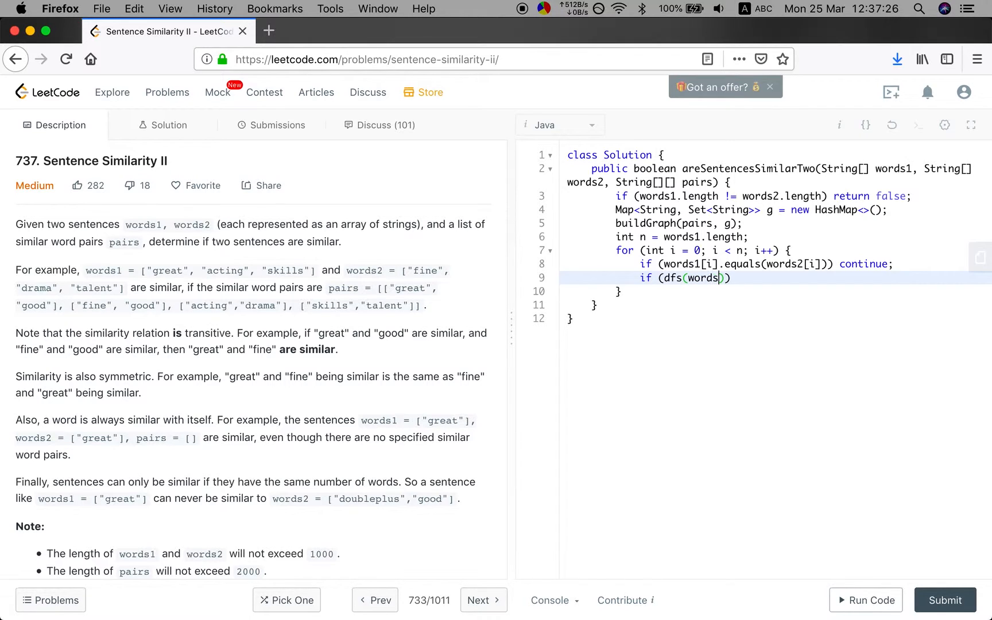
text(1[i],)
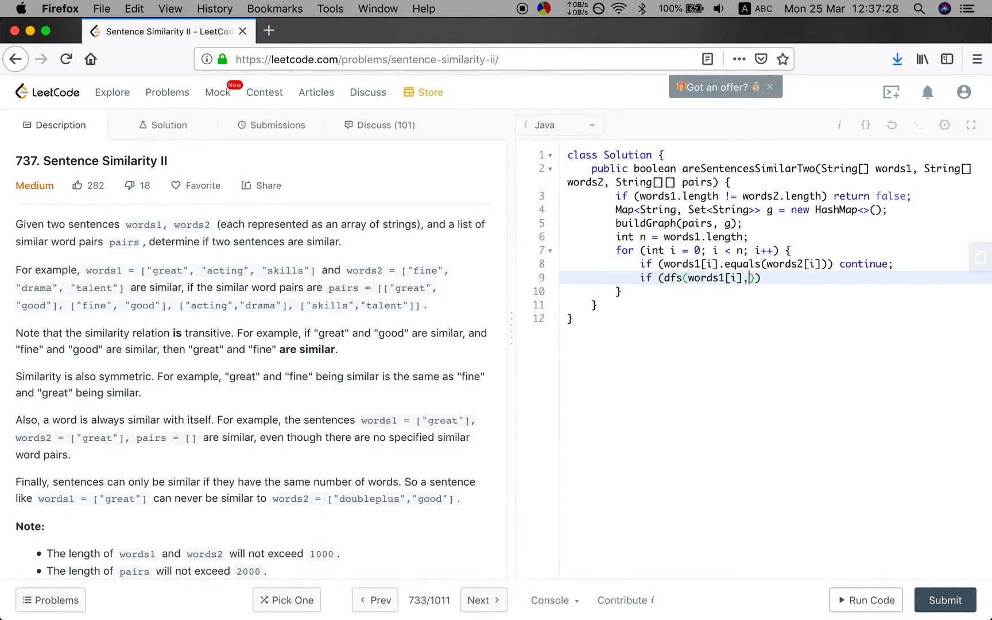
text(words2[i], g)
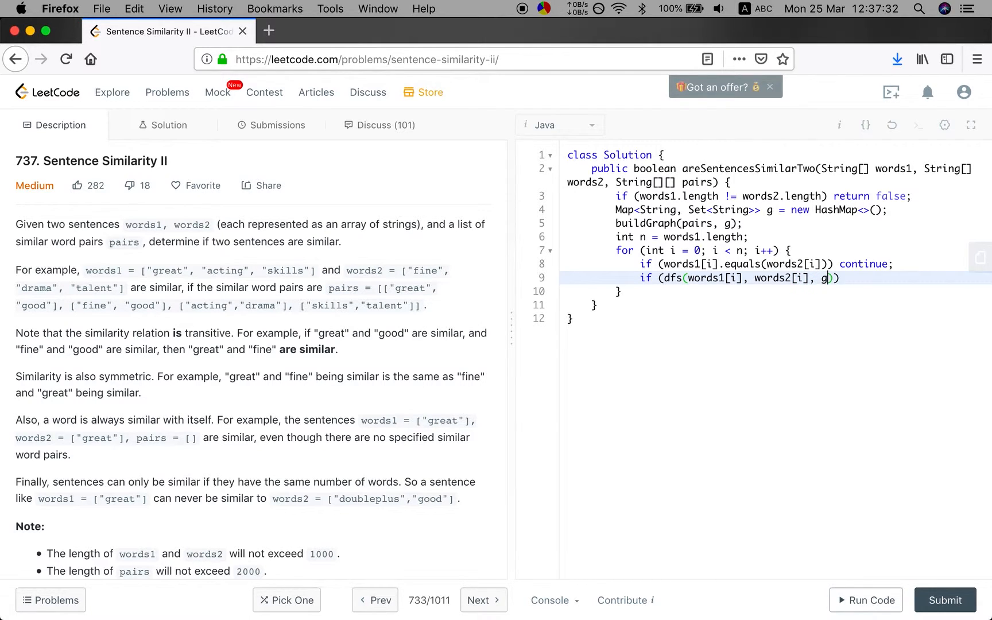
text(,)
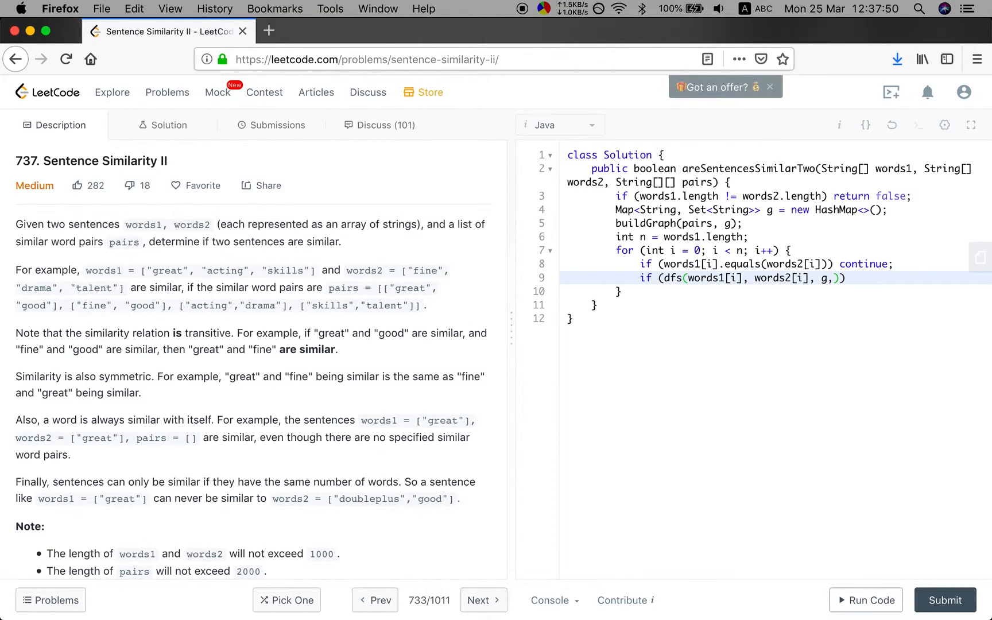
text(new)
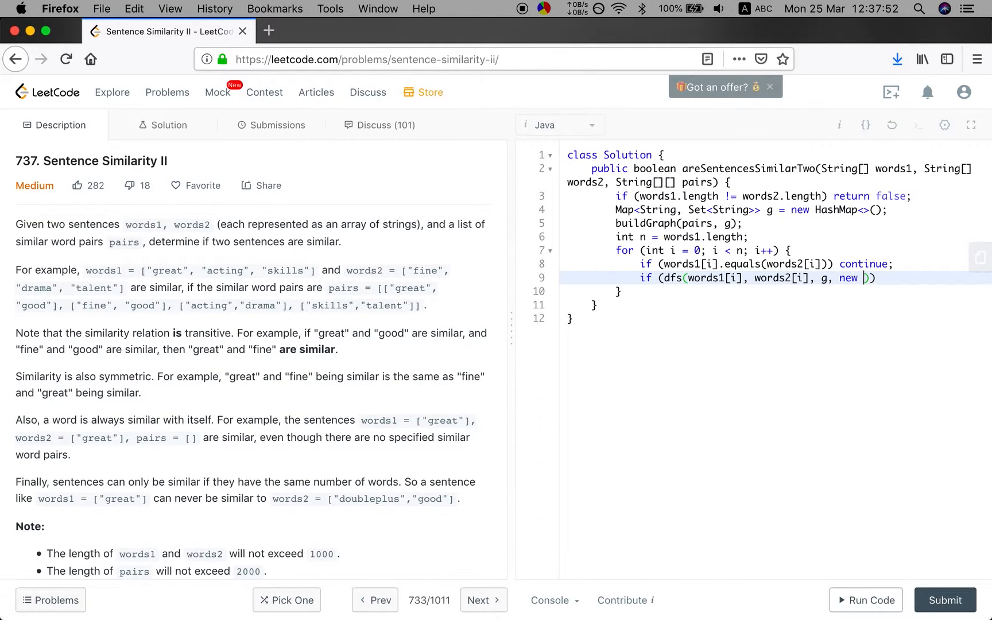
text(HashSet<>()
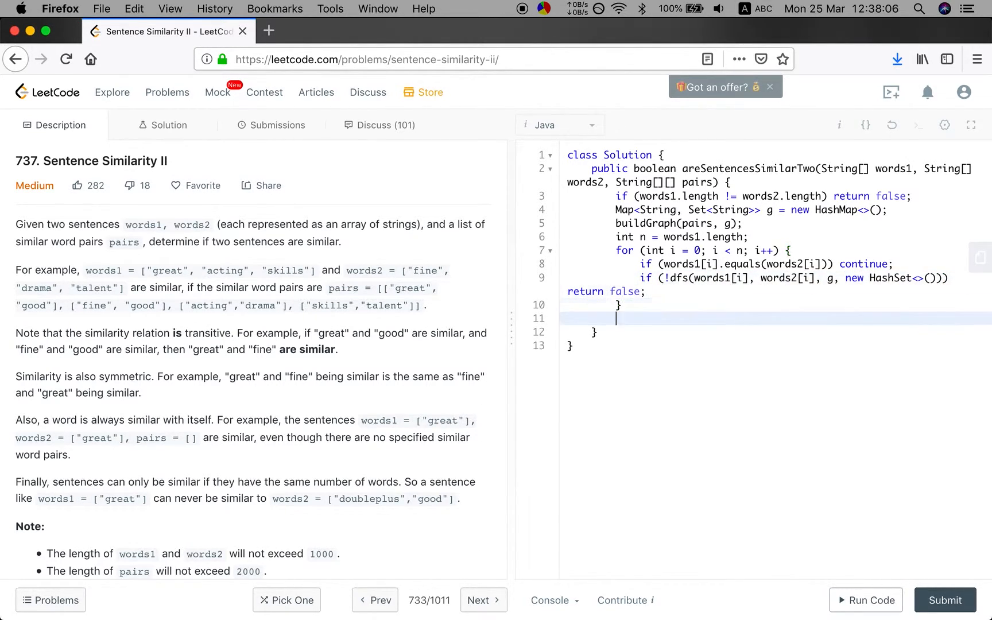
text(return true;)
text(private v)
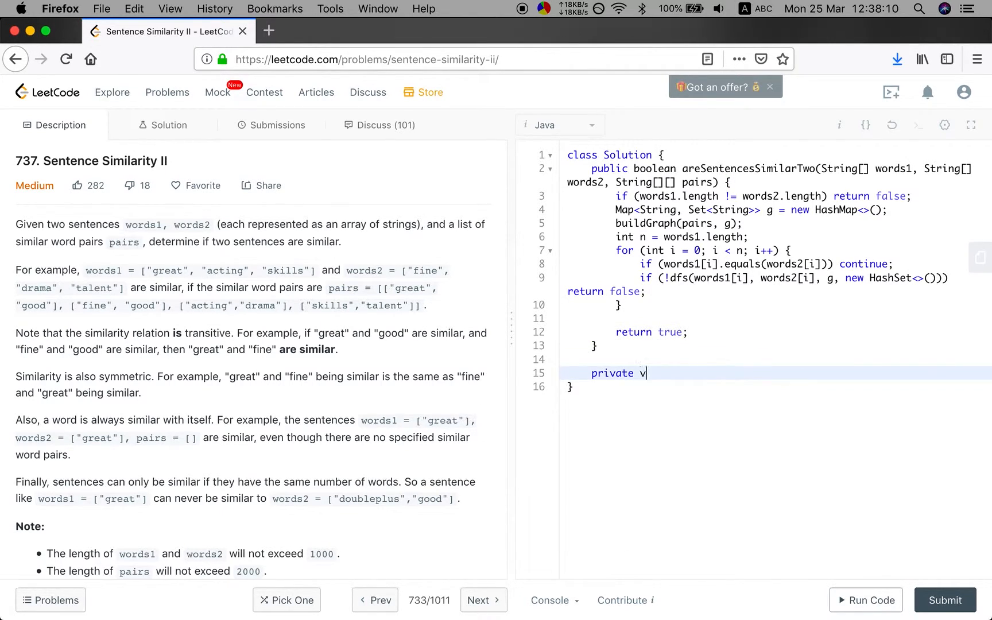
Write the void buildGraph(String[][] pairs, Map<String, Set<String>> g) signature with a loop over pairs
text(oid buildGrah)
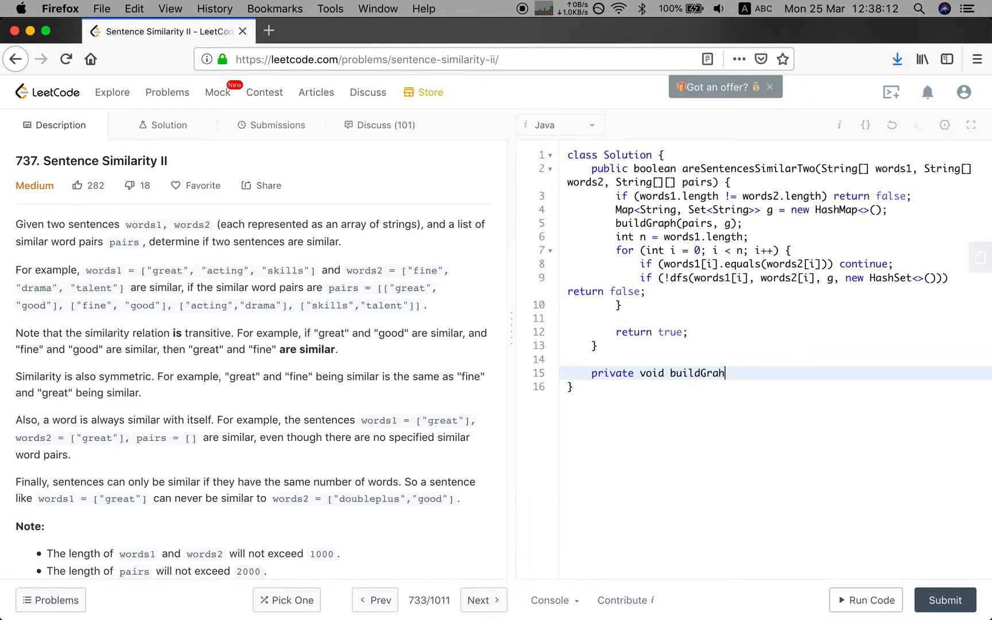
text(ph())
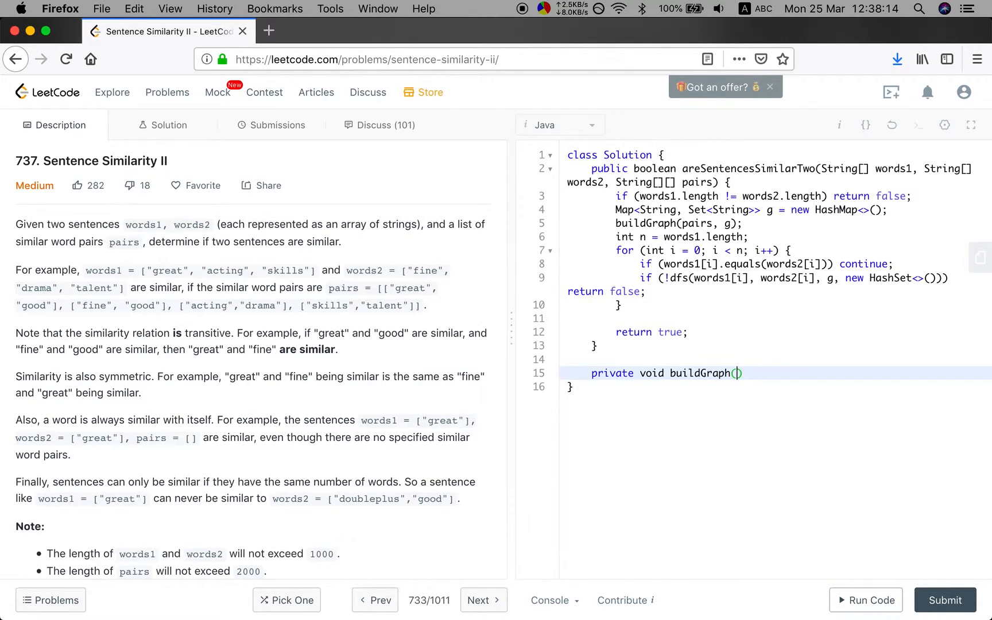
text(String[][] pairs)
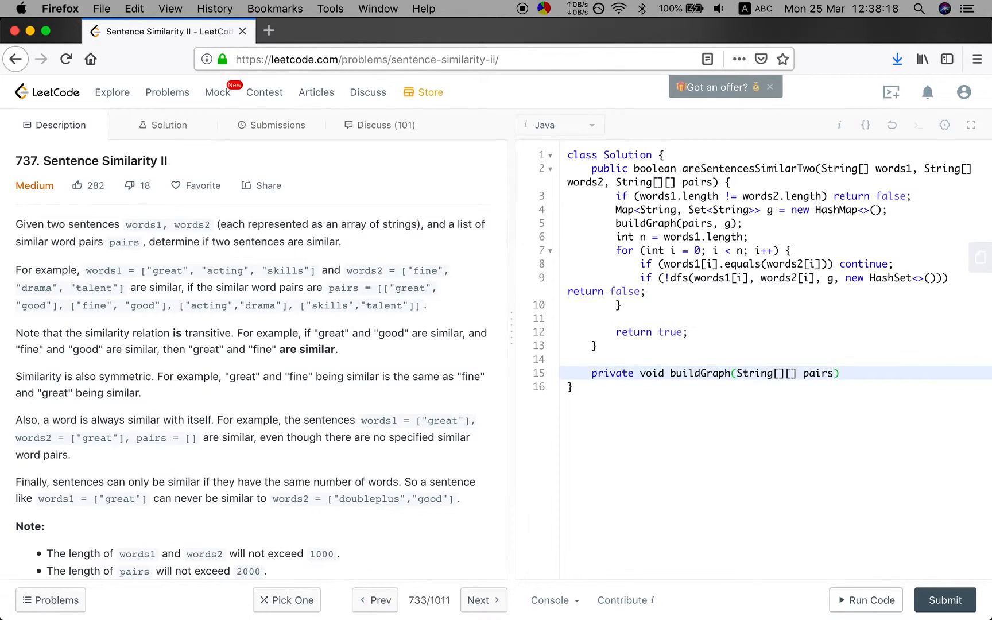
text(, Map<String, Set<)
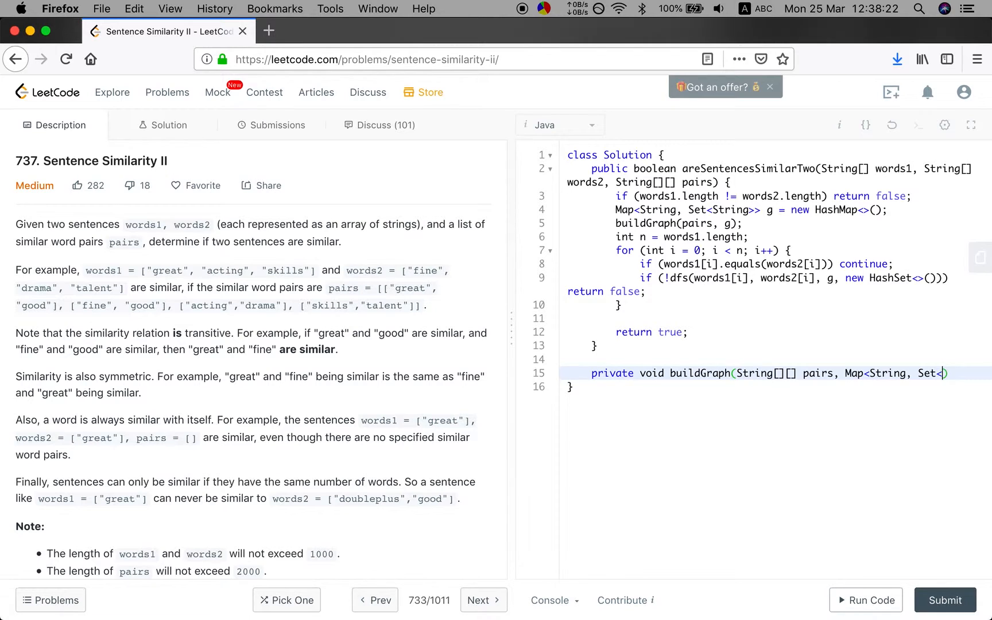
text(String>> g))
text(for (String[] pai)
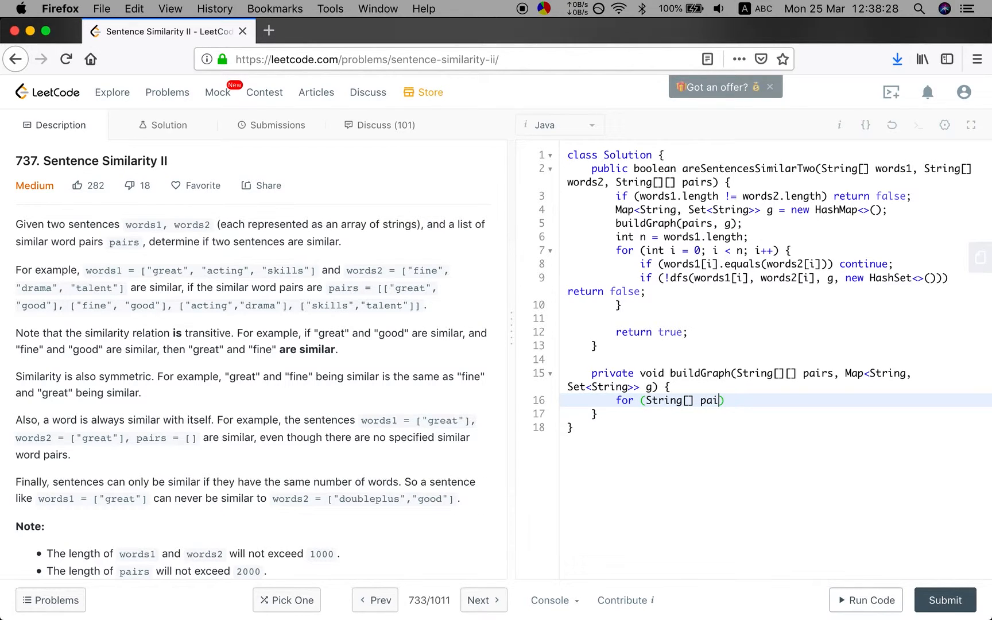
text(r: pairs)
text(g.p)
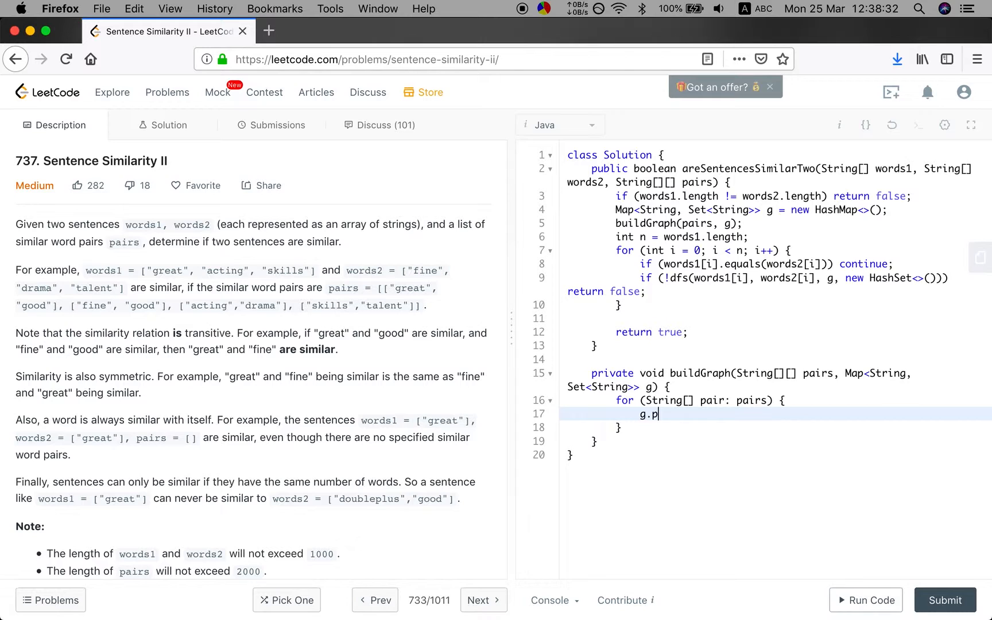
Register pair[0] and pair[1] in g with putIfAbsent and new HashSets
text(utIfAbs)
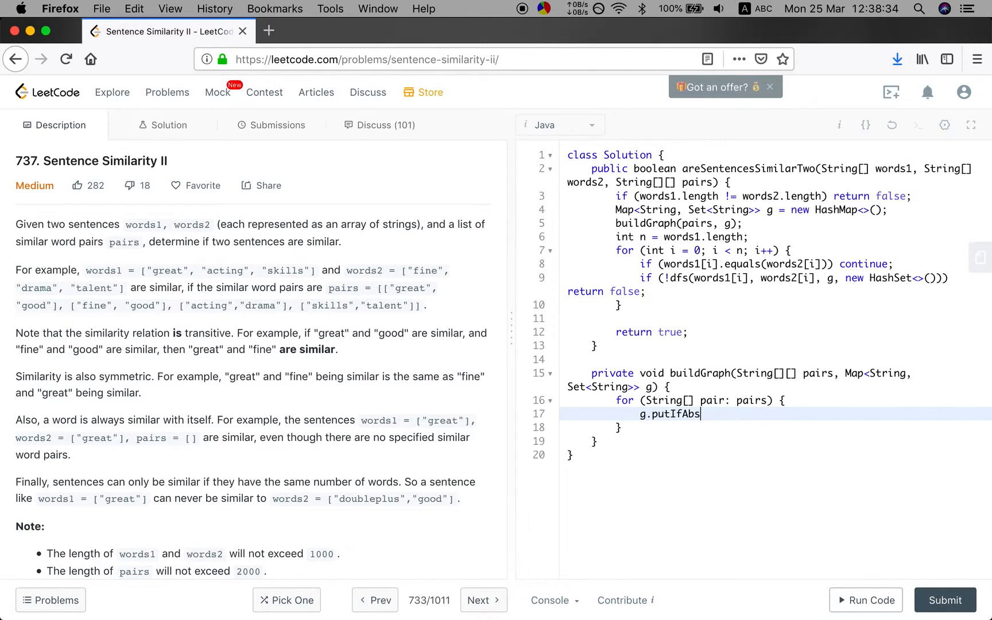
text(ent())
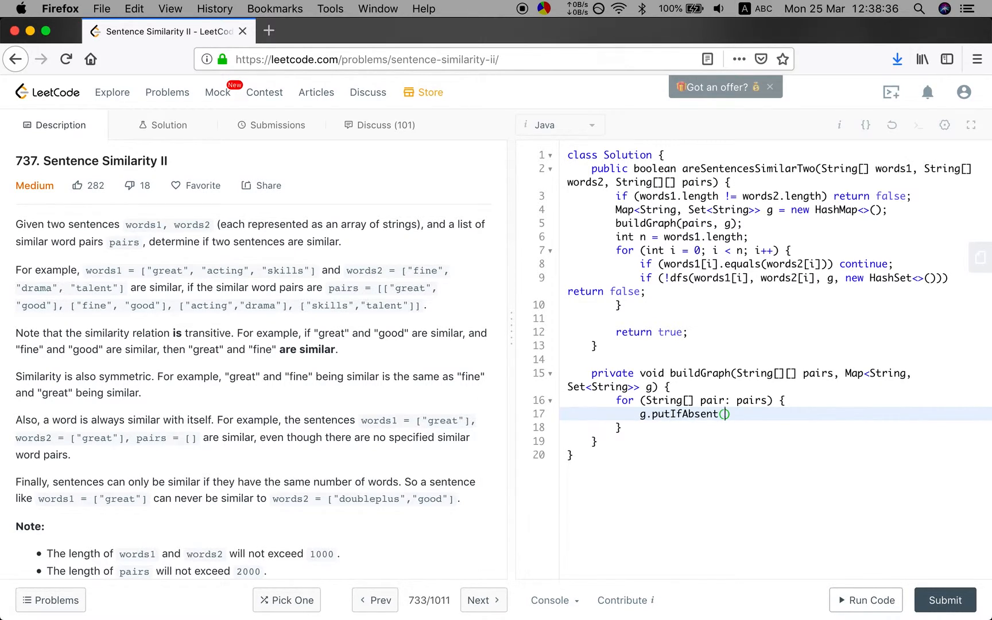
text(pair[0])
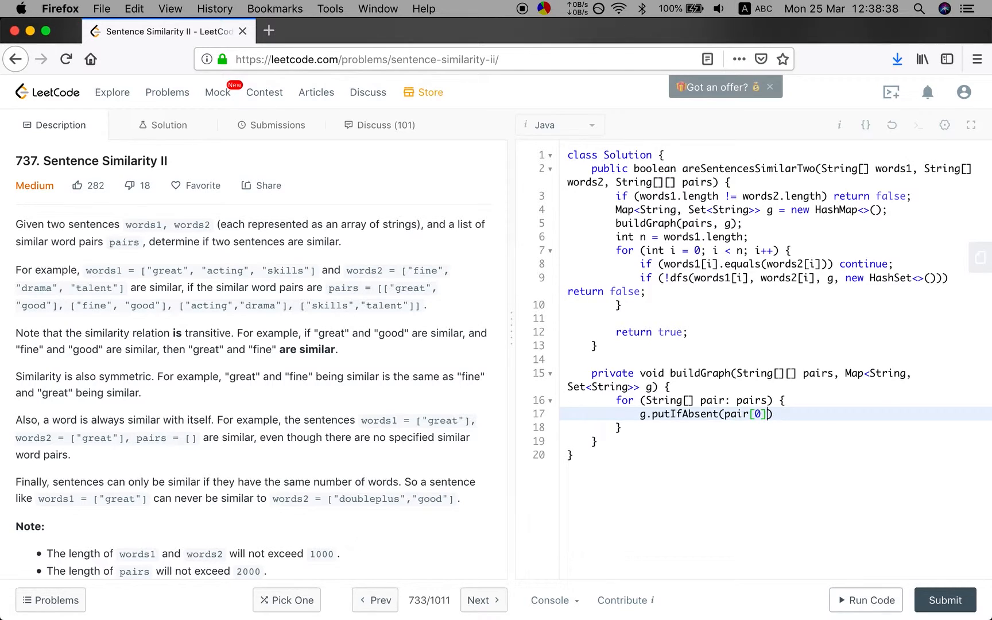
text(, new Hash)
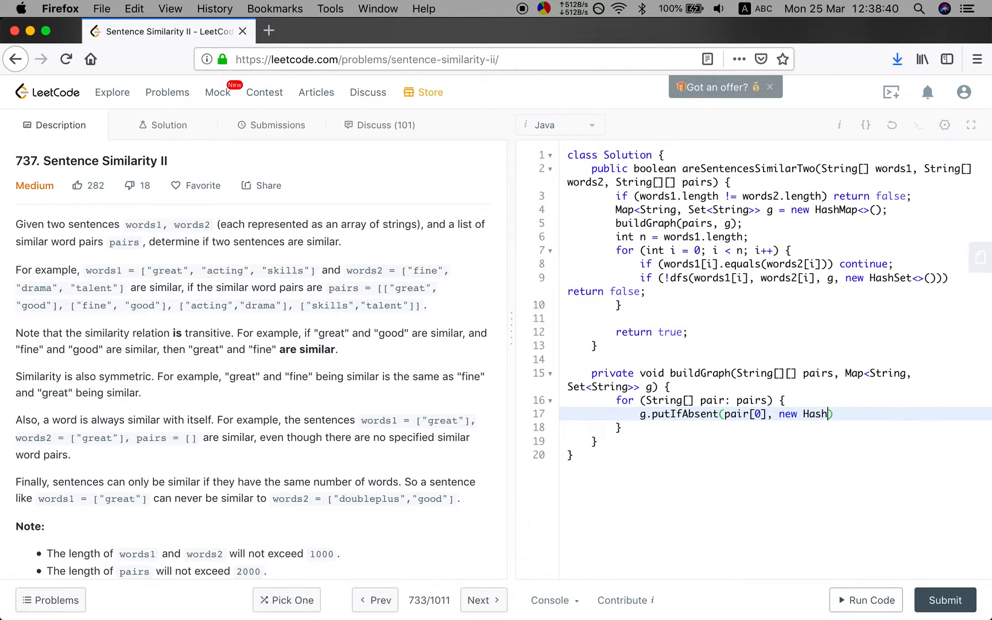
text(Set<>())
text(g.put)
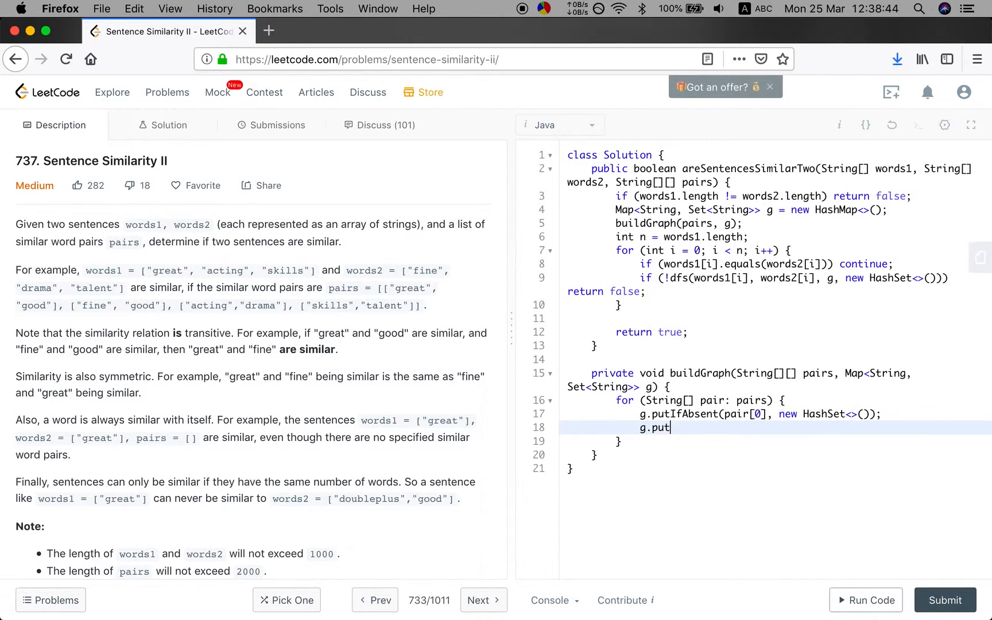
text(IfA)
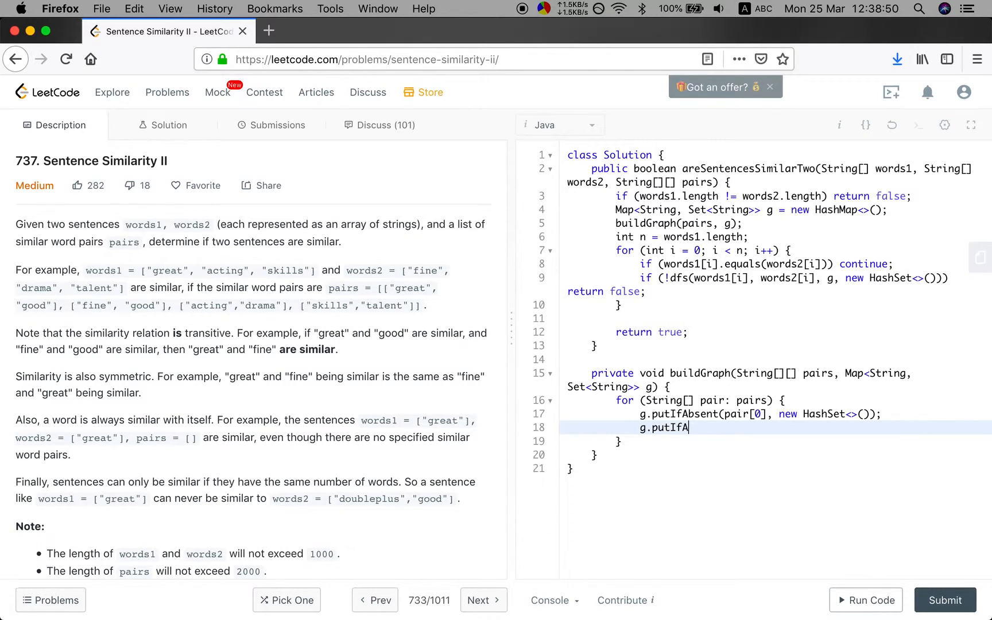
text(bse)
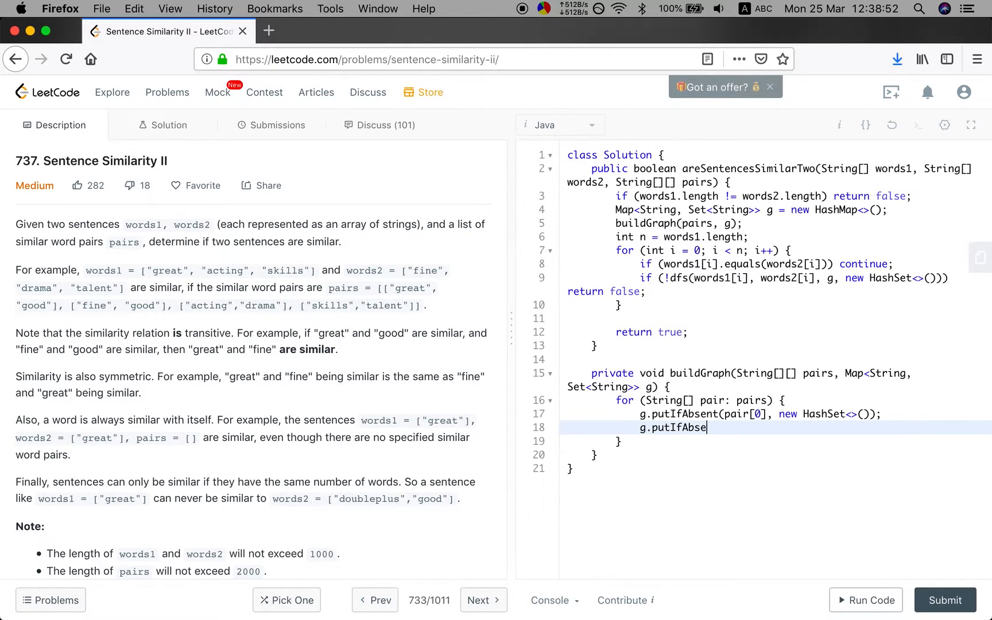
text(nt())
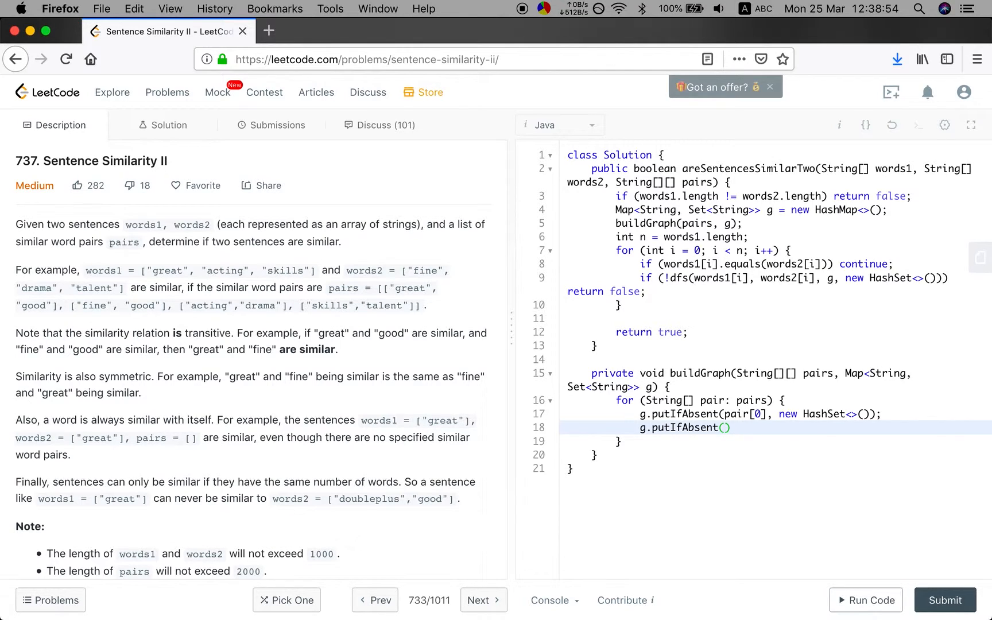
text(pair[])
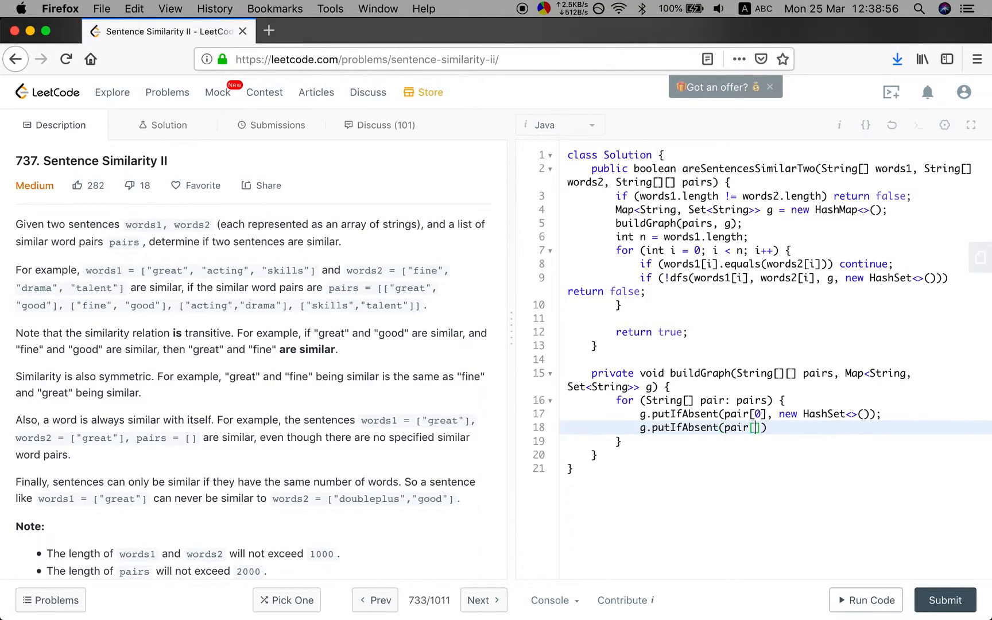
text(1], n)
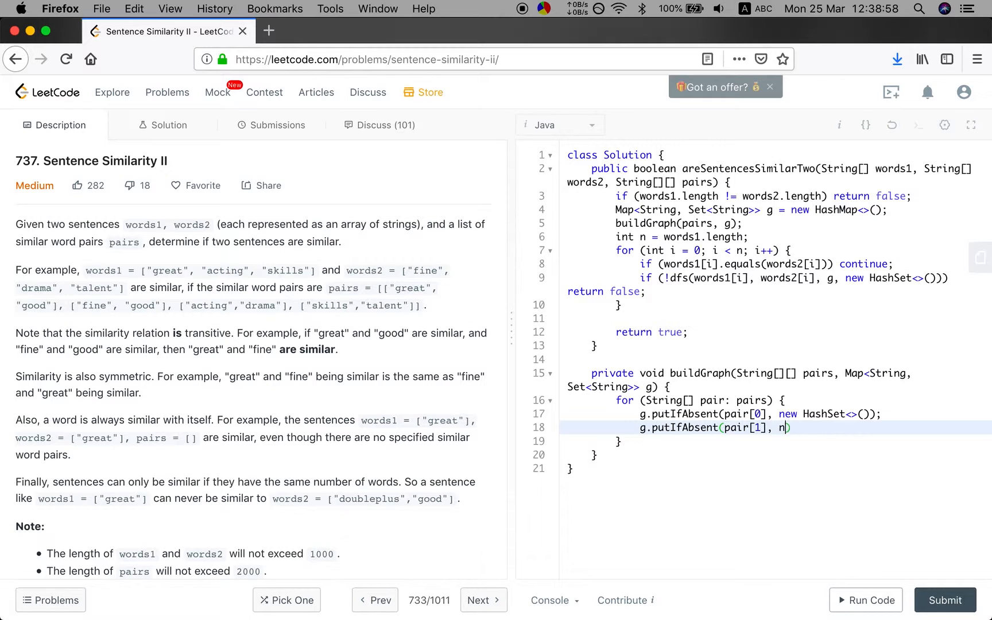
text(ew Hashset<>())
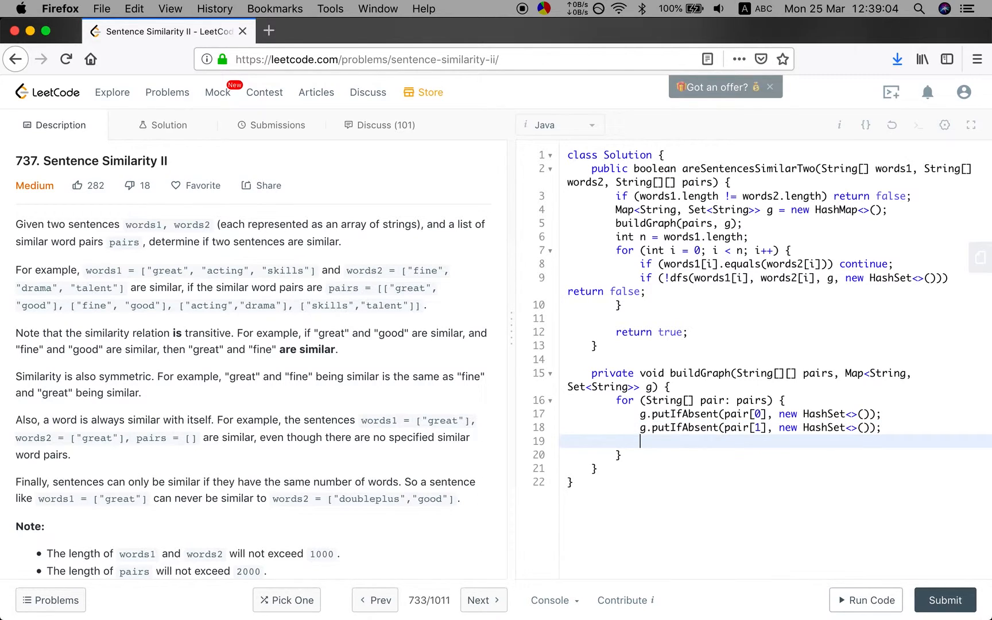
Add pair[1] to pair[0]'s set and pair[0] to pair[1]'s set for bidirectional edges
text(g.get(pair[0]).add)
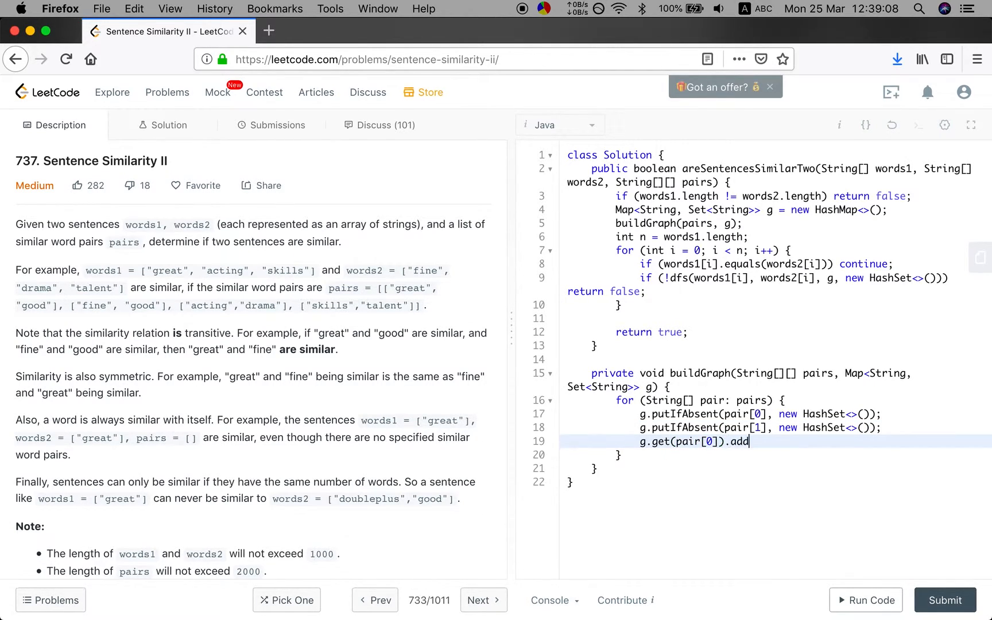
text((pair[1]))
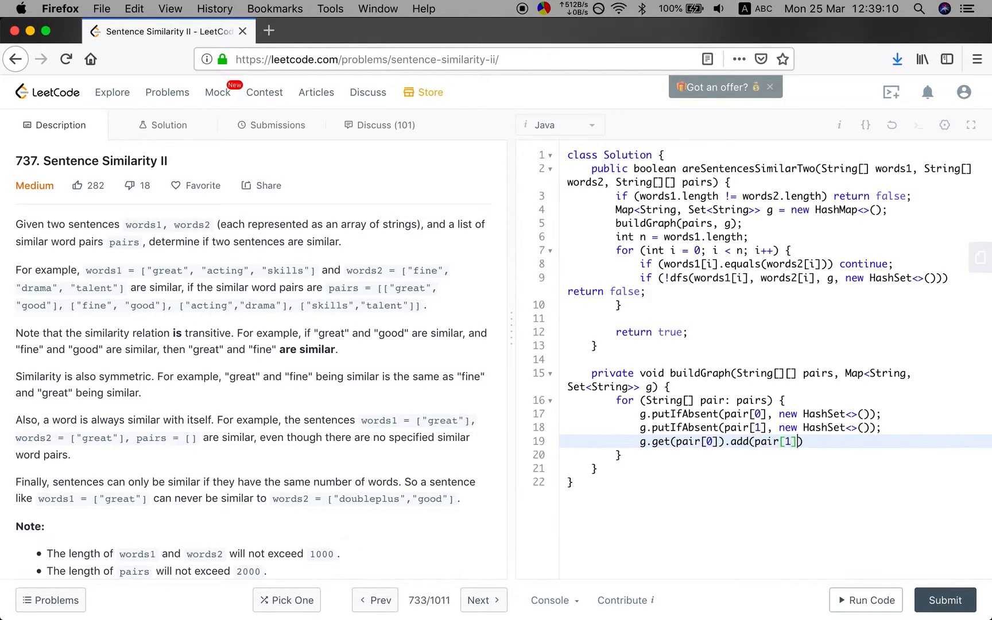
text(g.get)
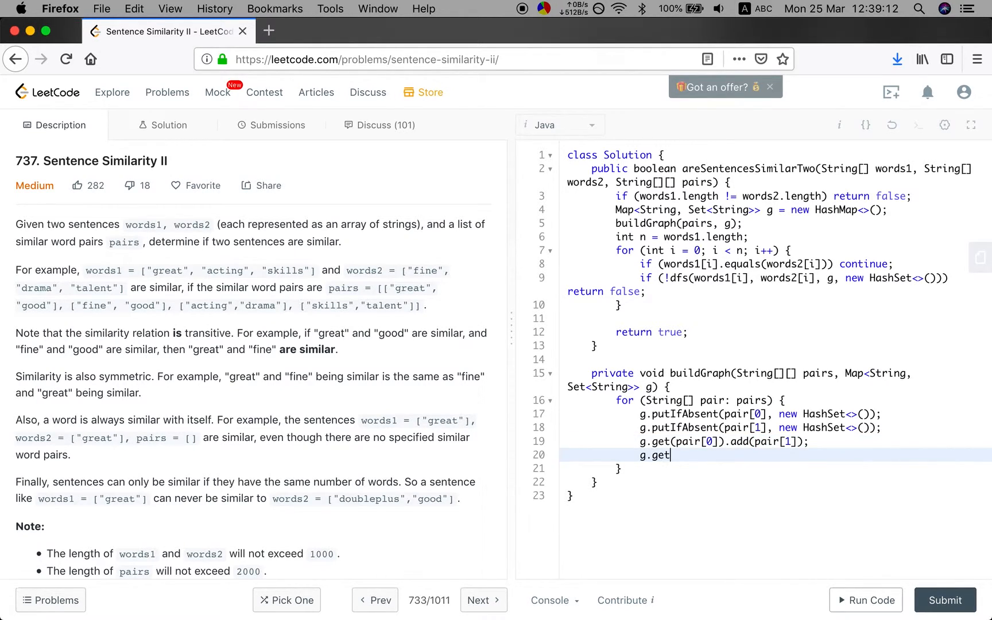
text((pair[1]).add(pair)
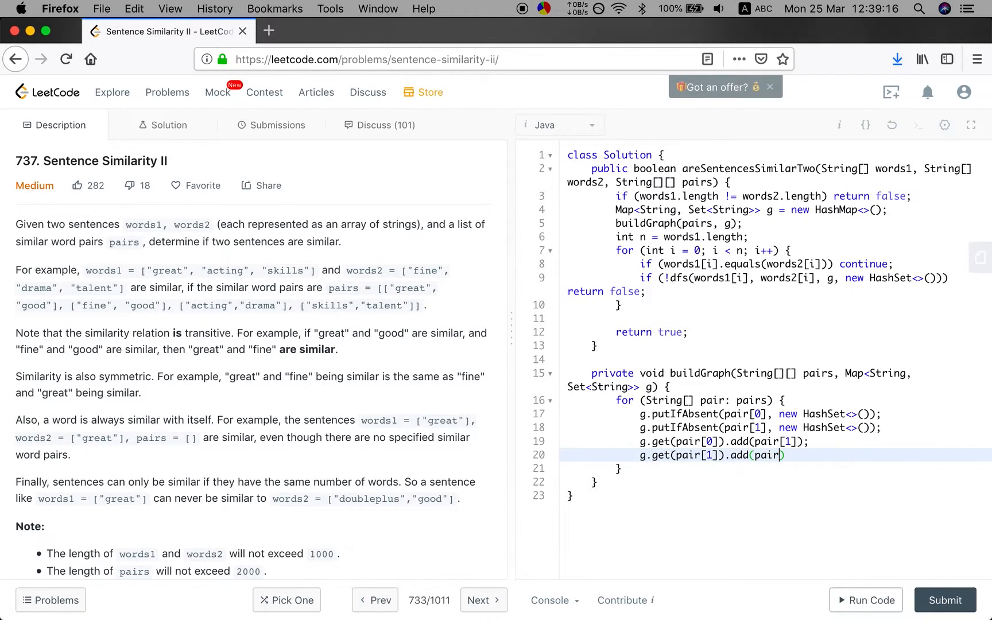
text([0]);)
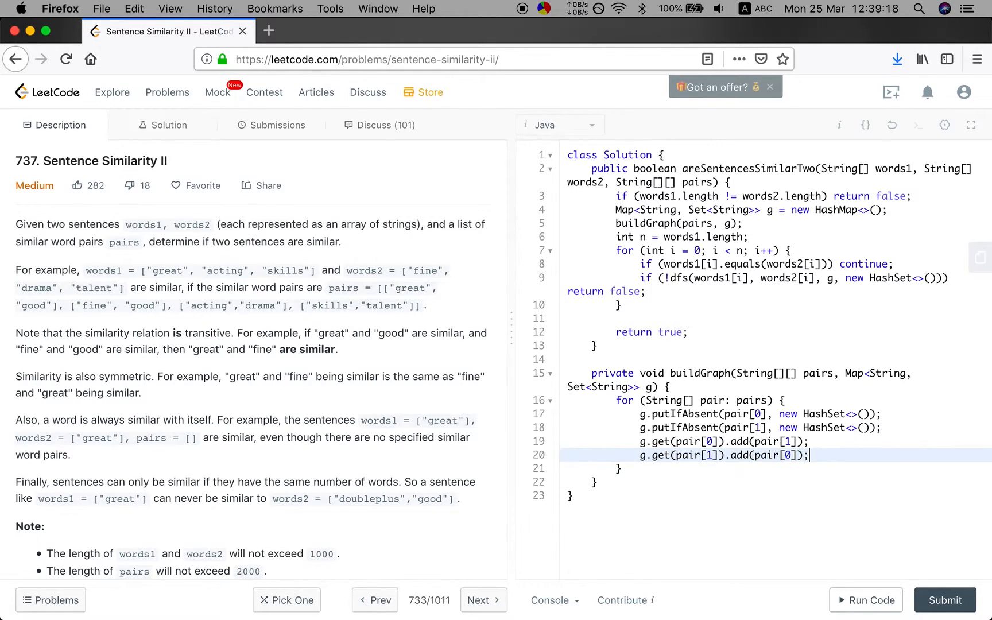
Write the private boolean dfs(String s1, String s2, Map g, Set<String> visited) signature
text(pri)
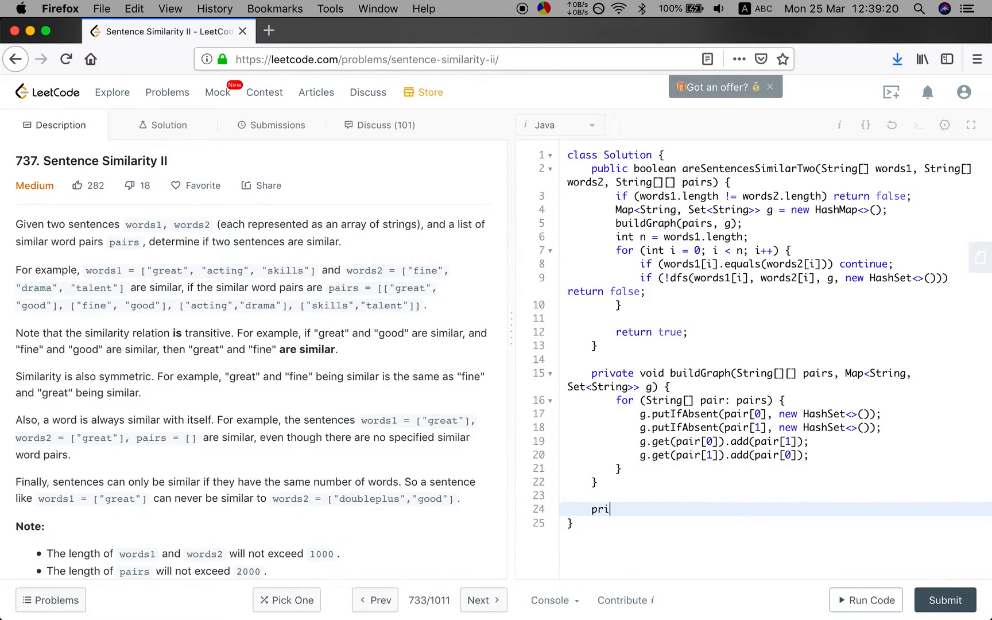
text(vate bool)
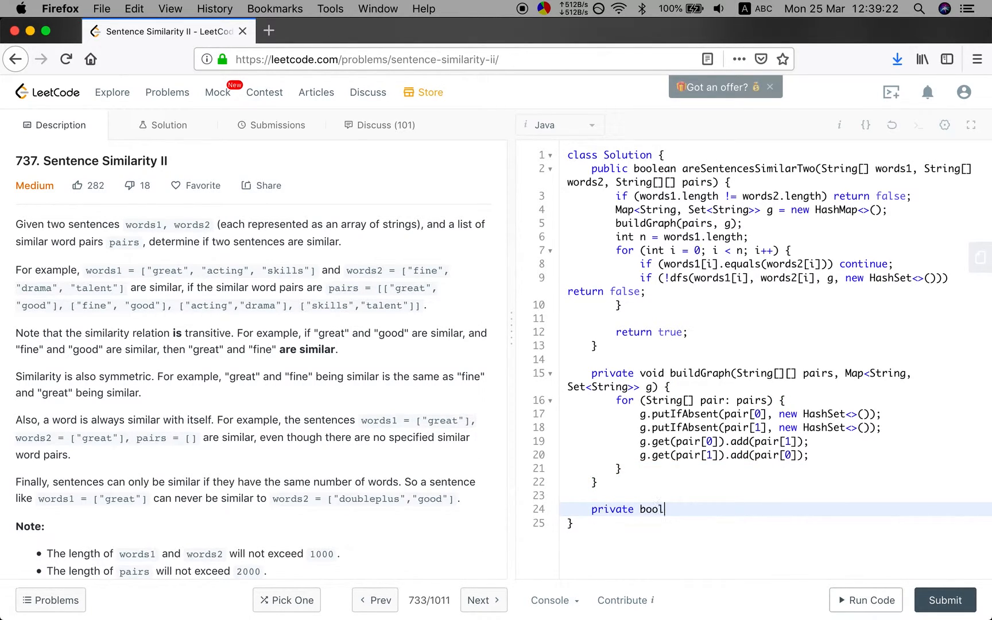
text(ean)
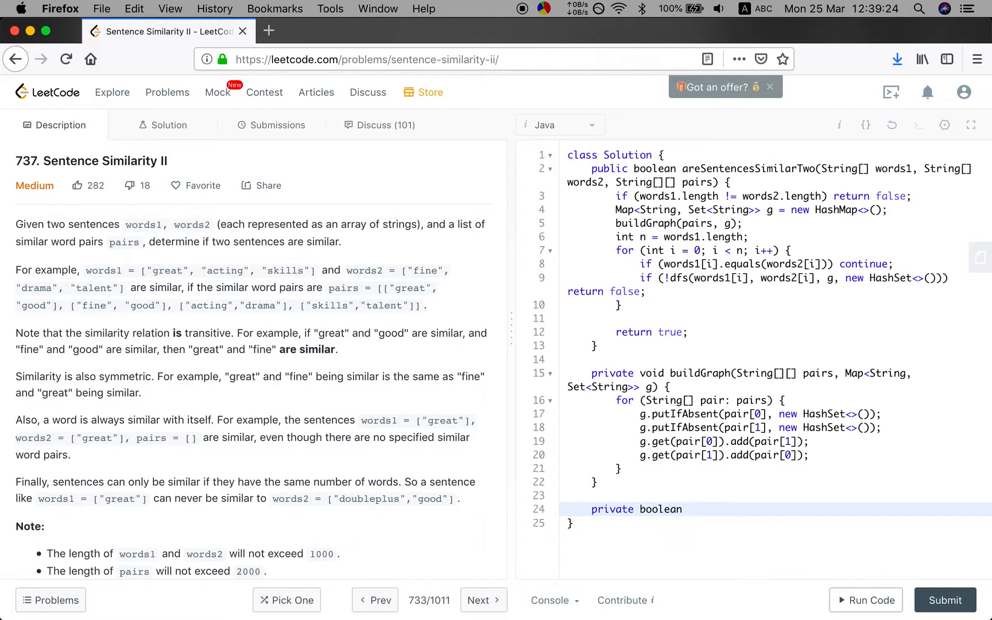
text(dfs)
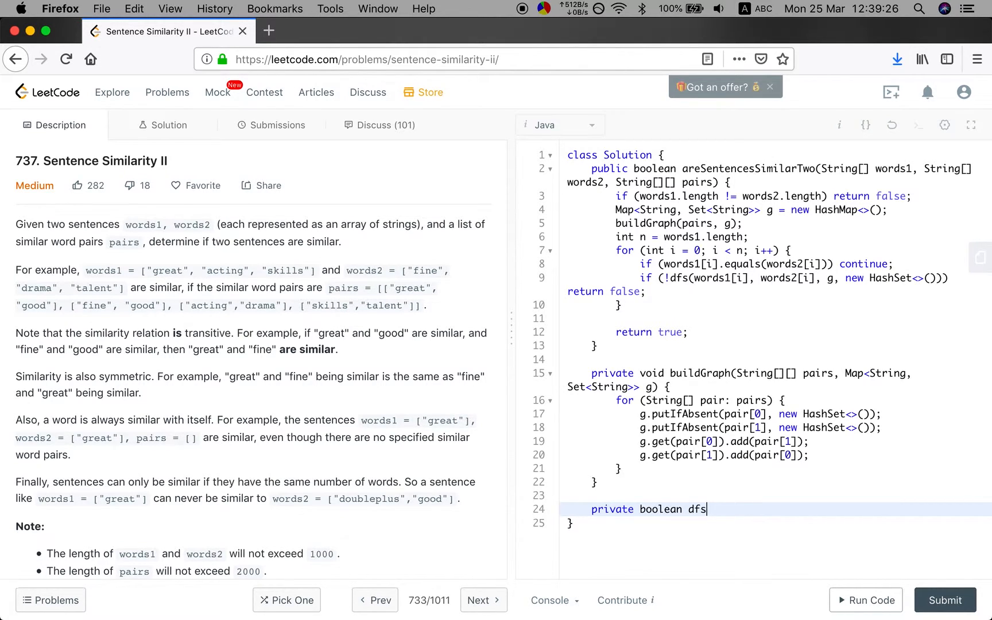
text((String s1, String)
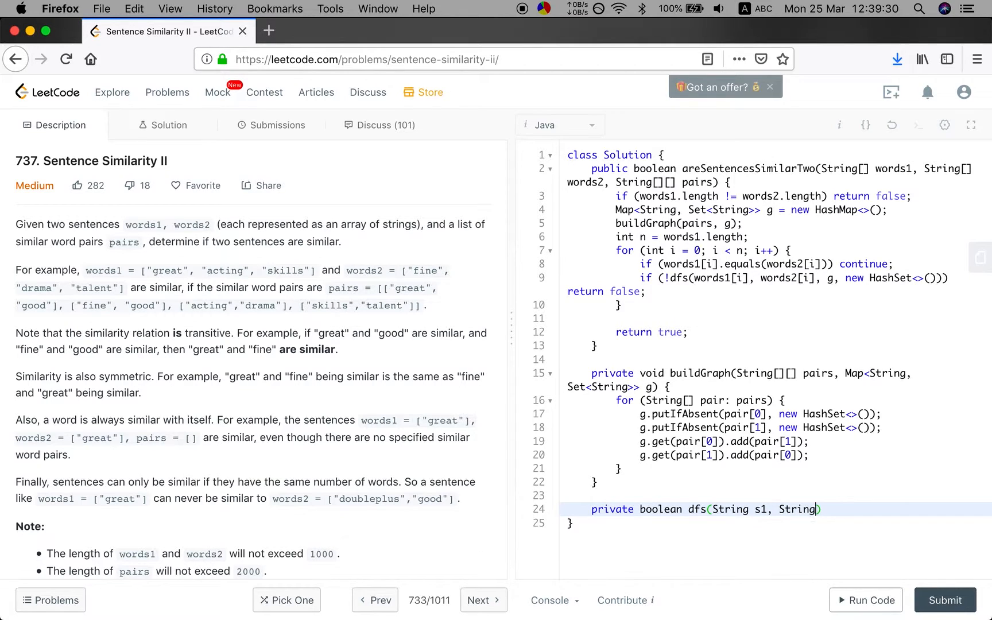
text(s2,)
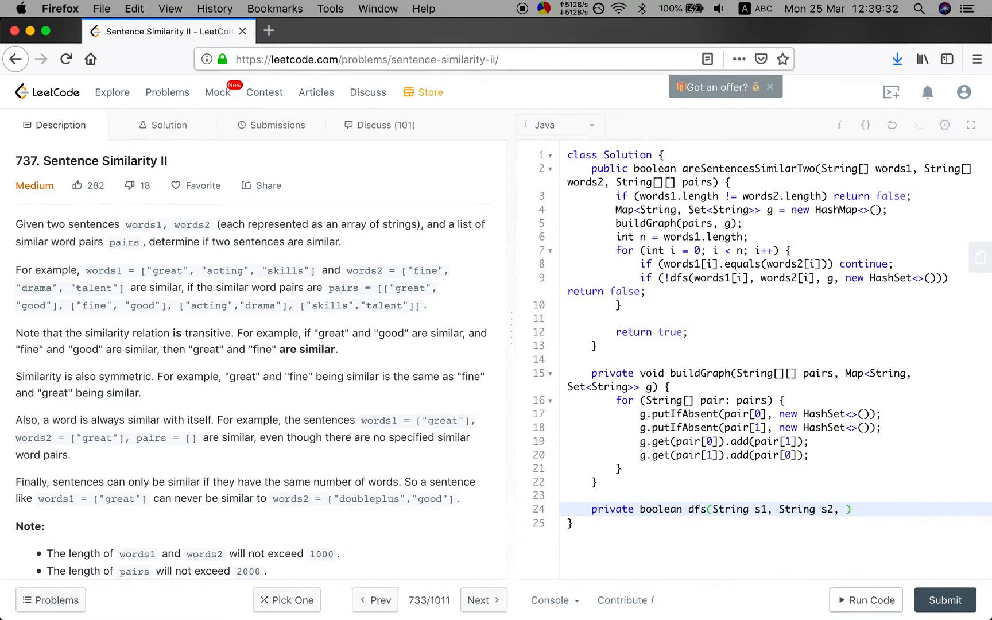
text(Map<String, S)
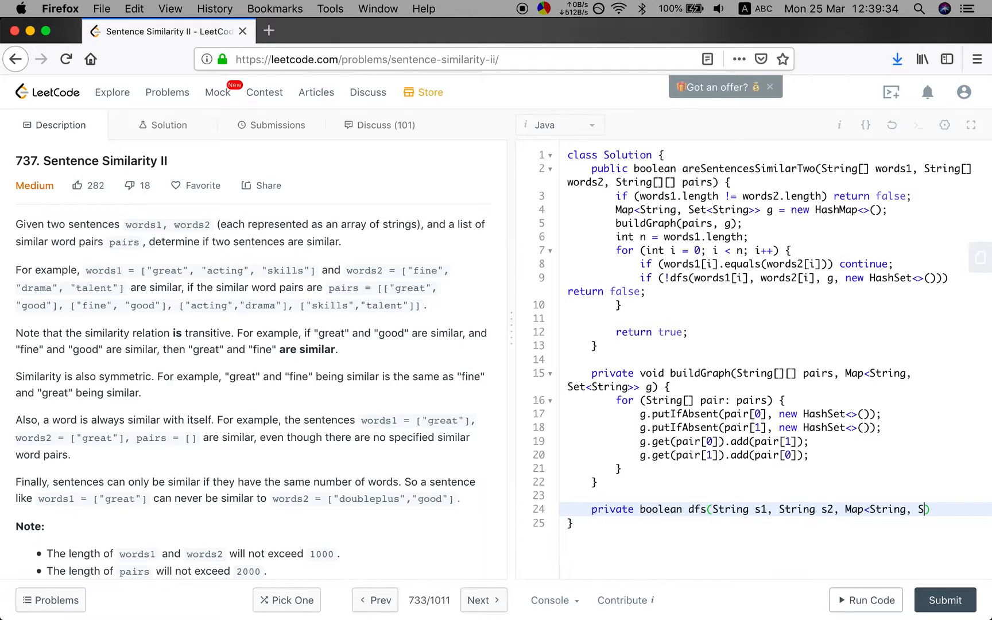
text(et<String>>)
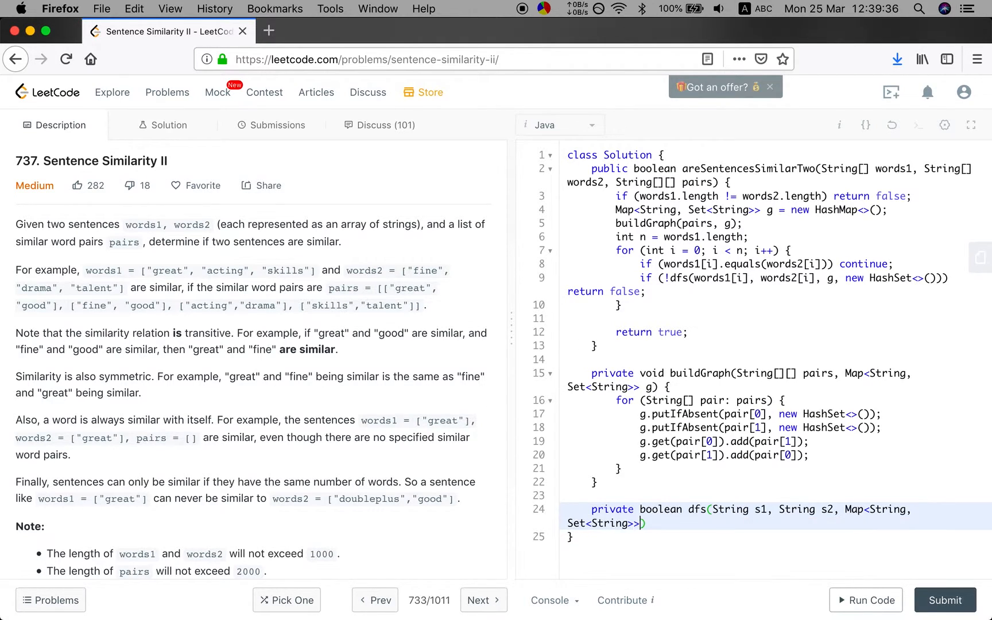
text(g, S)
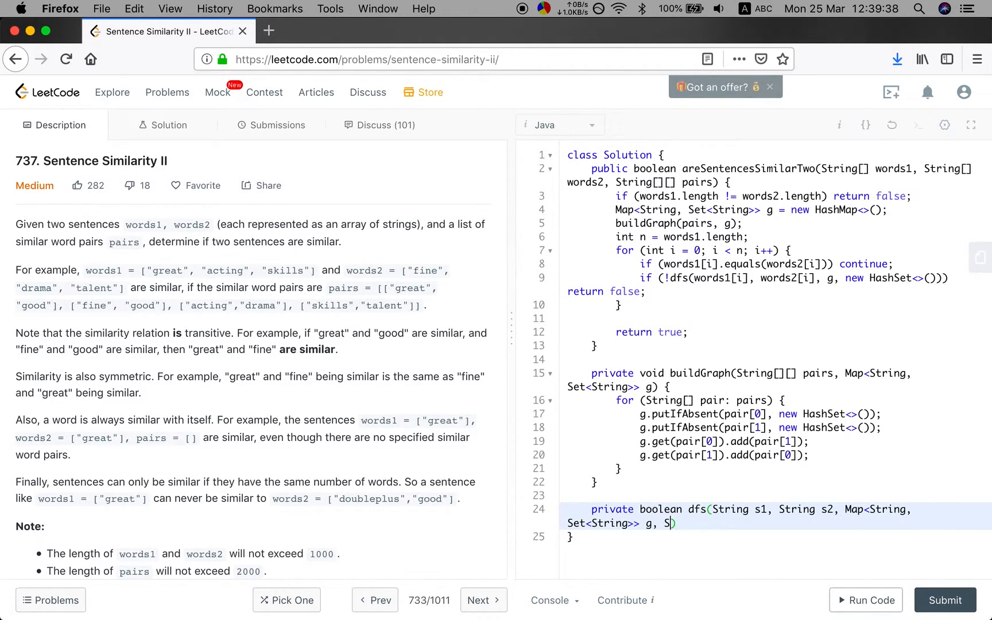
text(Set<)
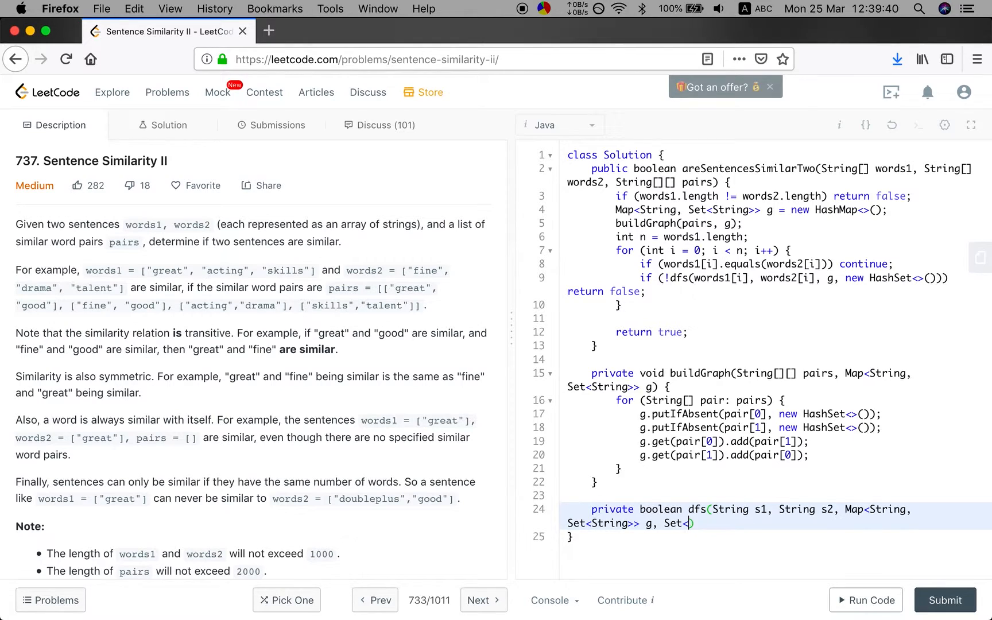
text(v)
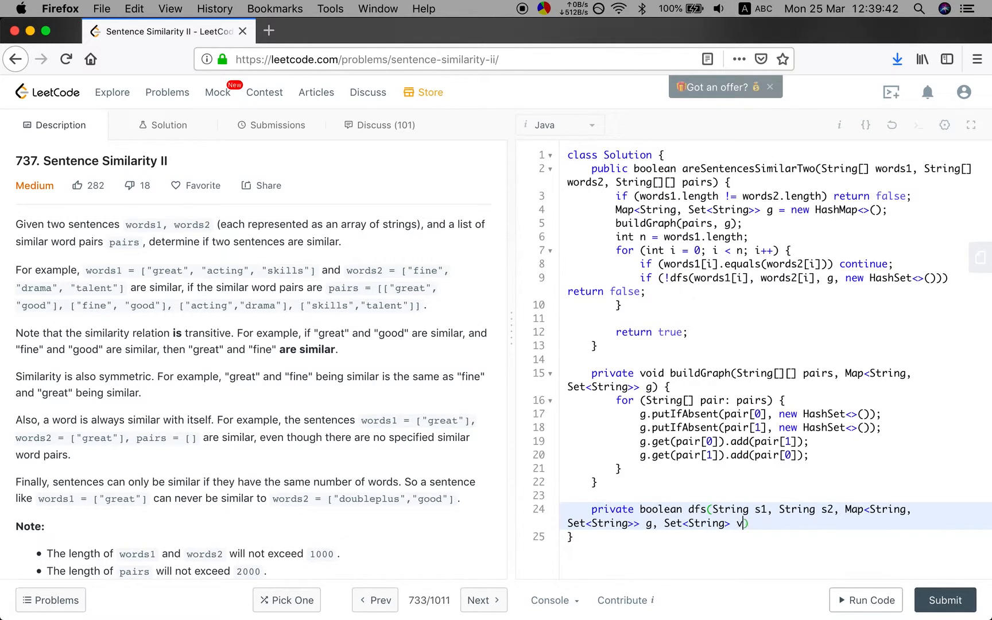
text(isited) {)
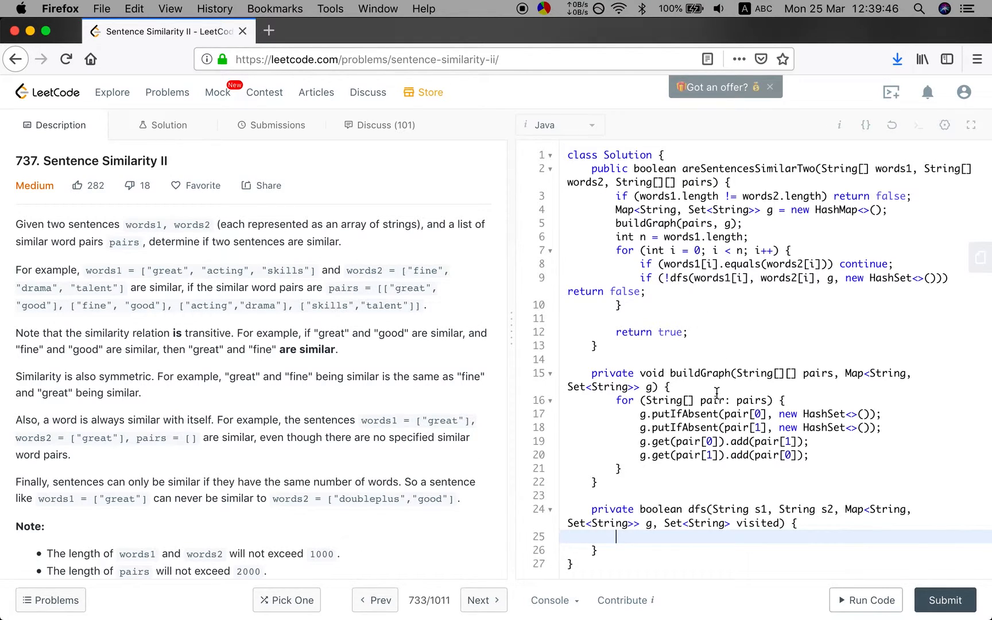
Return false when g.get(s1) is null or empty, and true when g.get(s1) contains s2
text(if ()
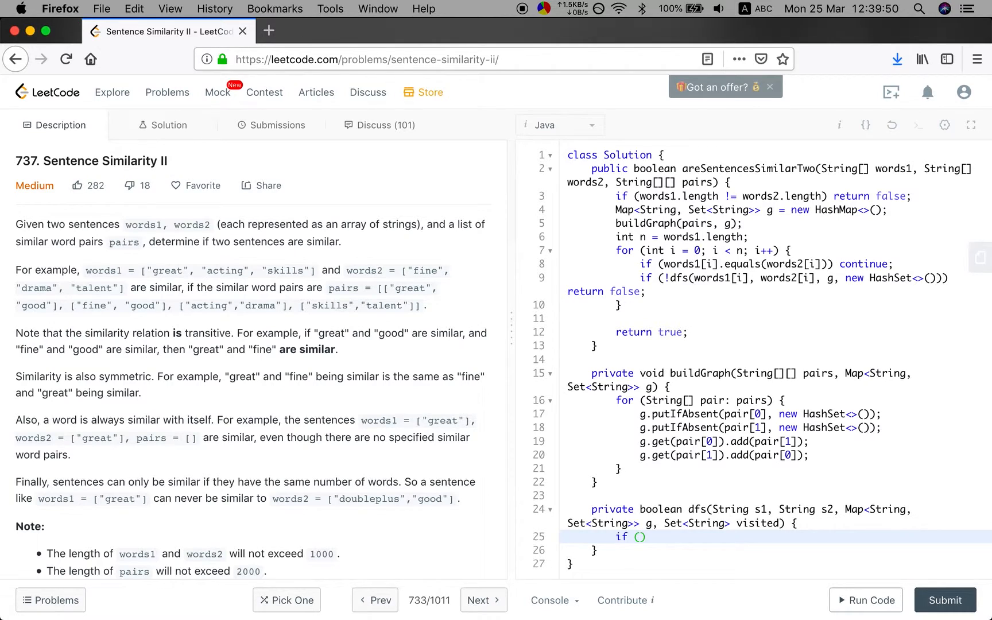
text(g.get(s1)
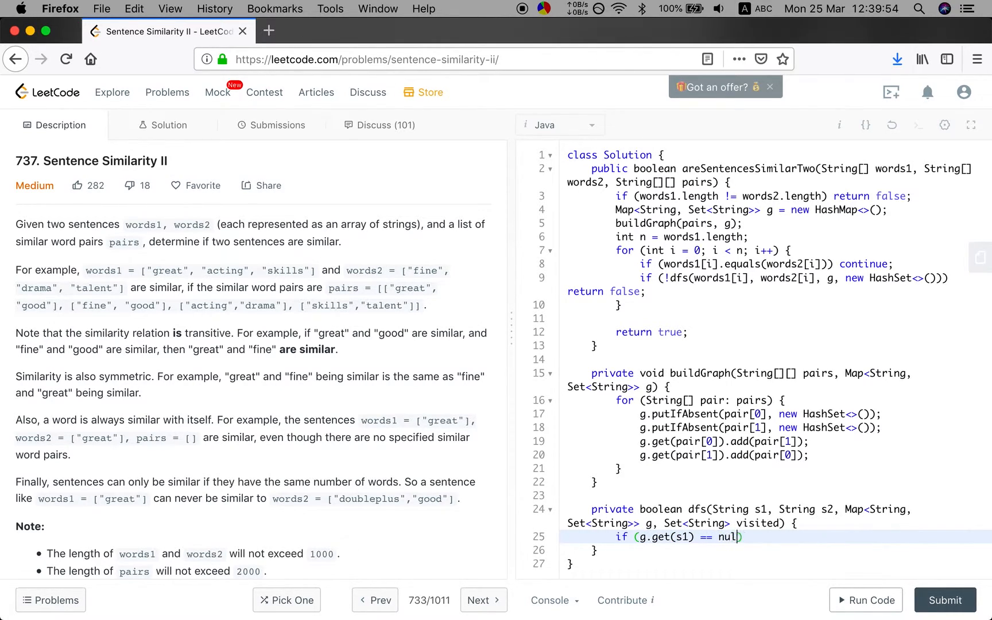
text(||)
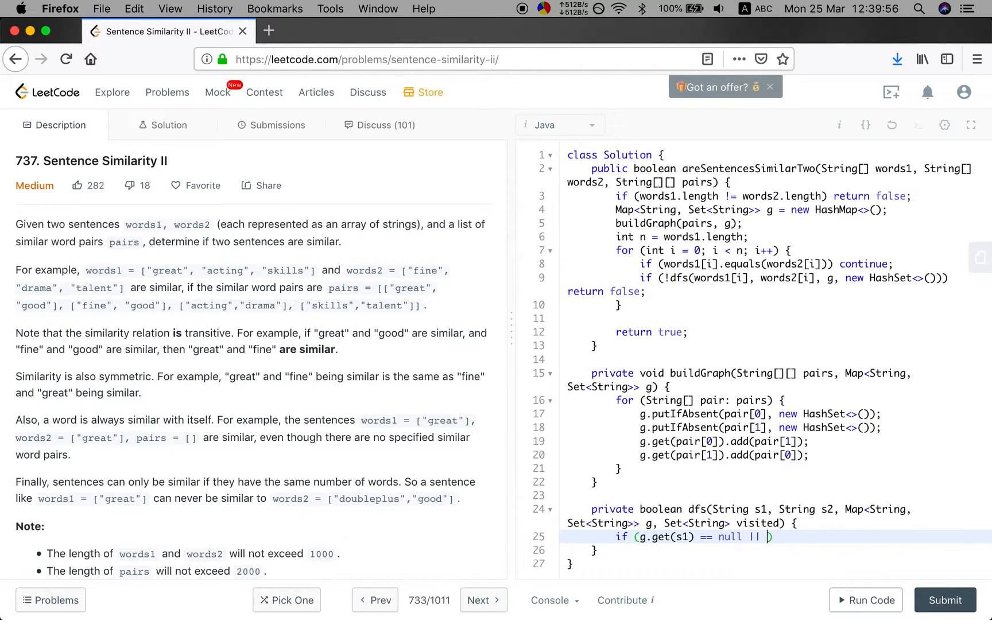
text(g.get())
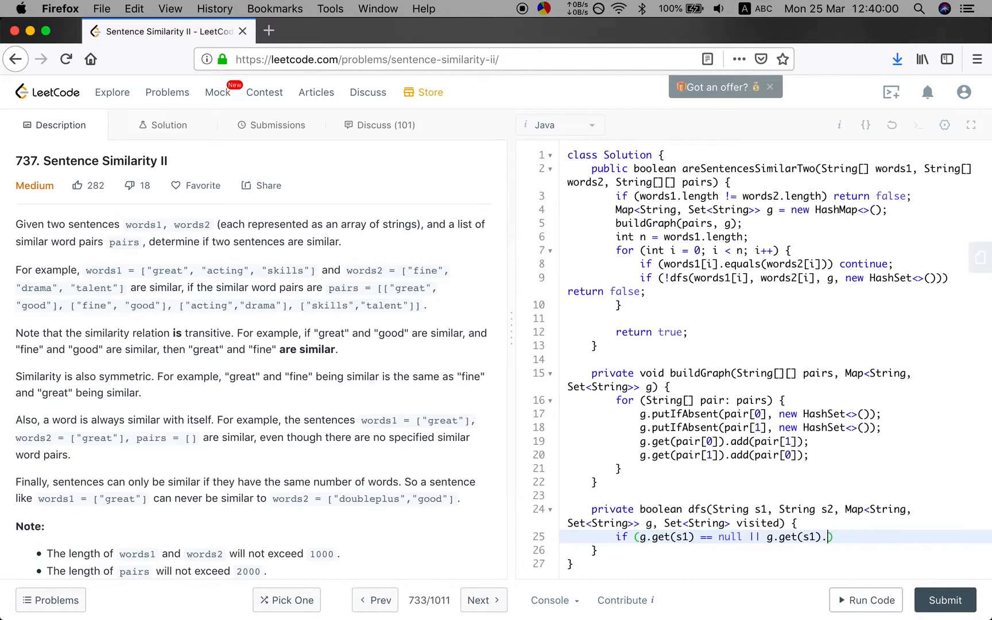
text(size() == 0))
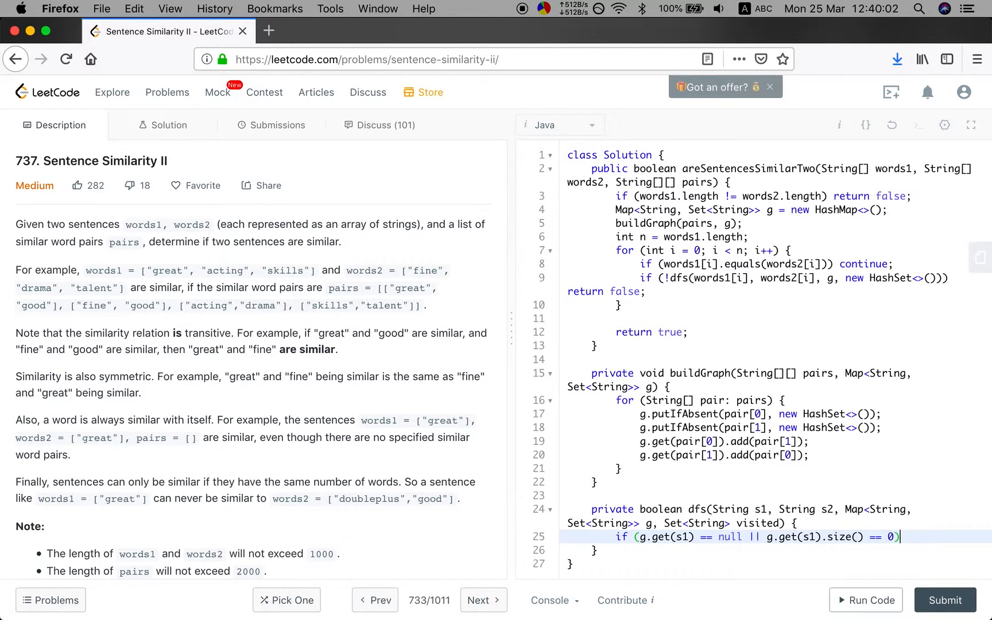
text(return f)
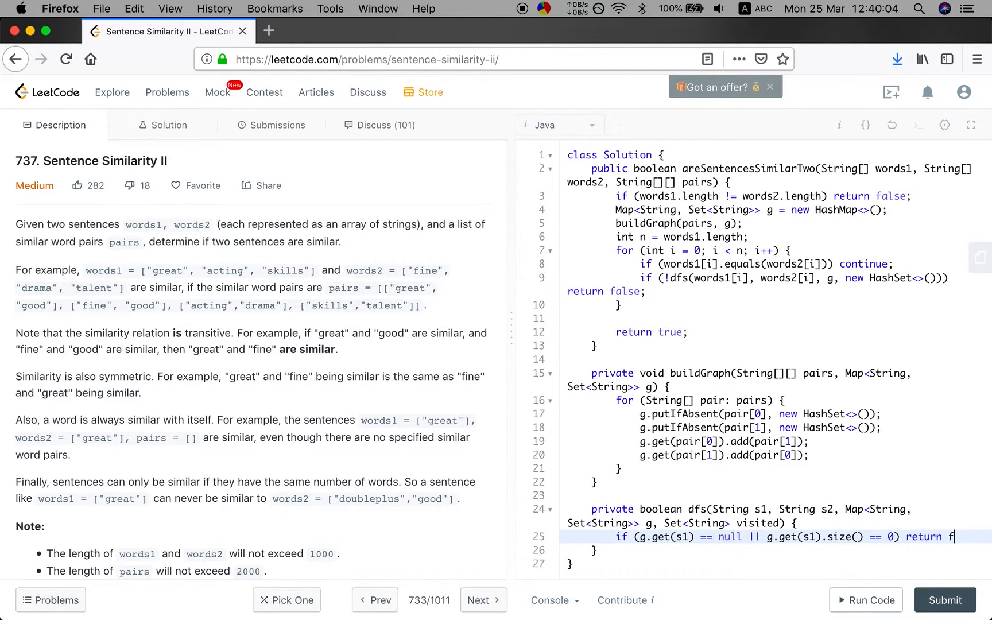
text(alse;)
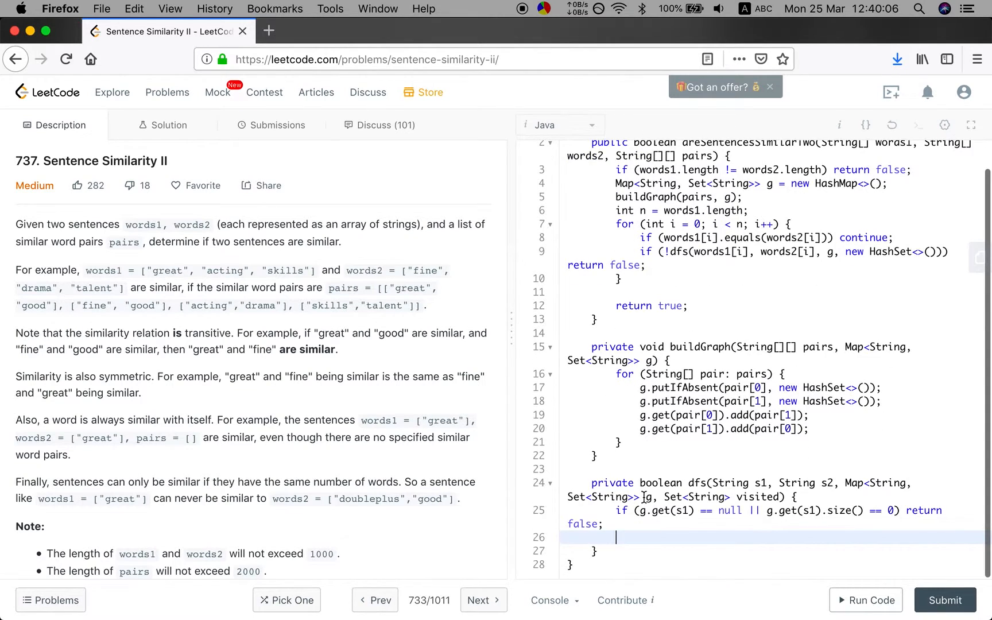
text(if (g.)
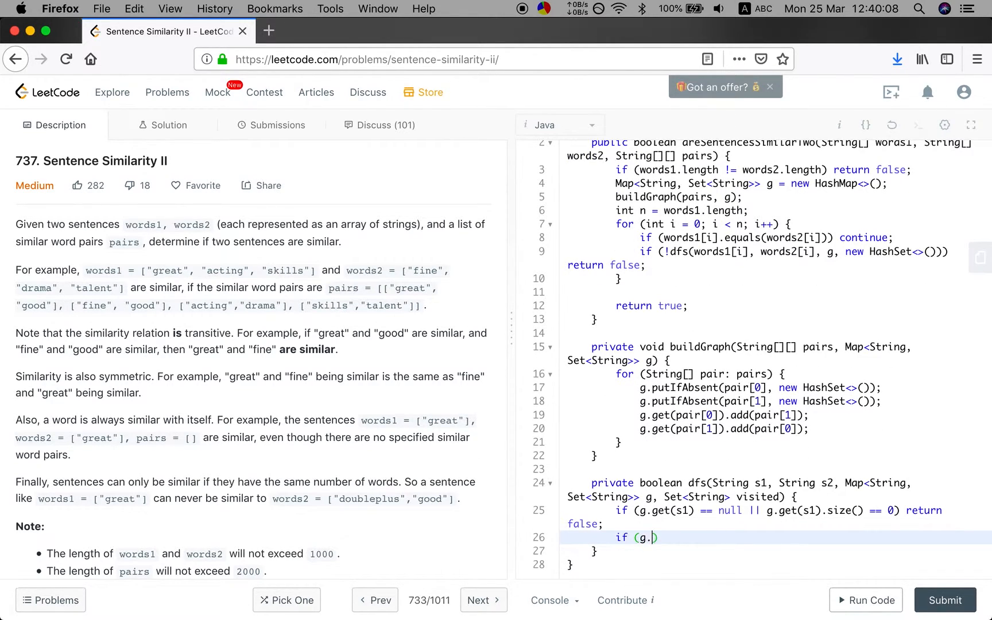
text(get(s1).)
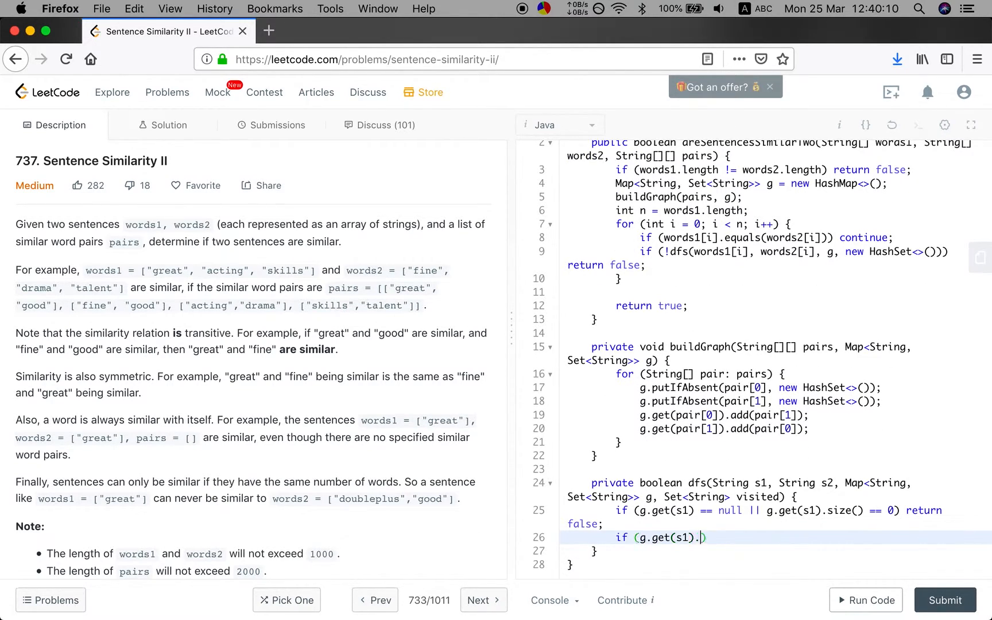
text(contains(s2)
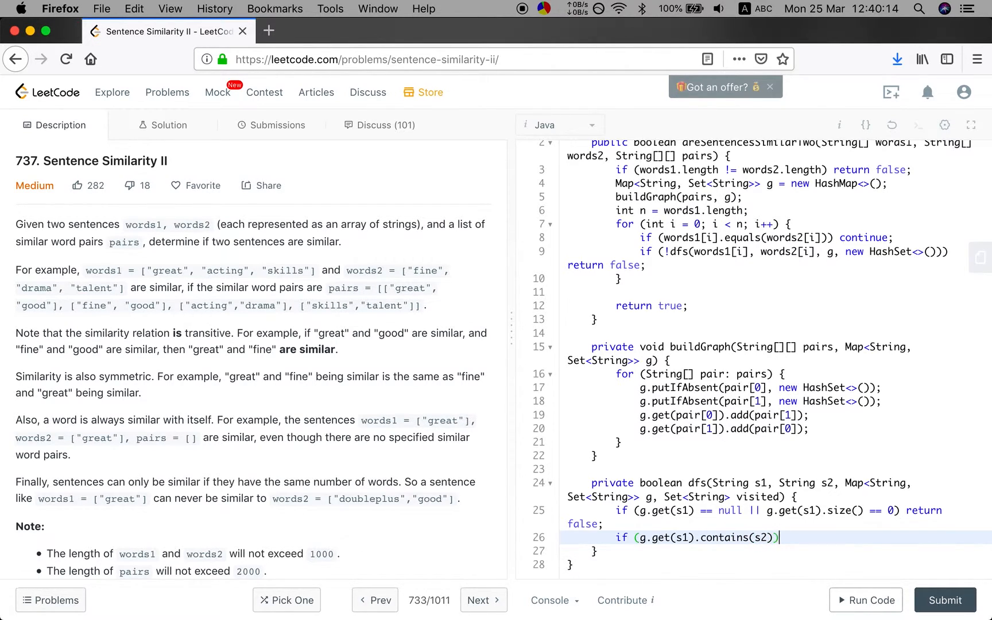
text(return true;)
text(for)
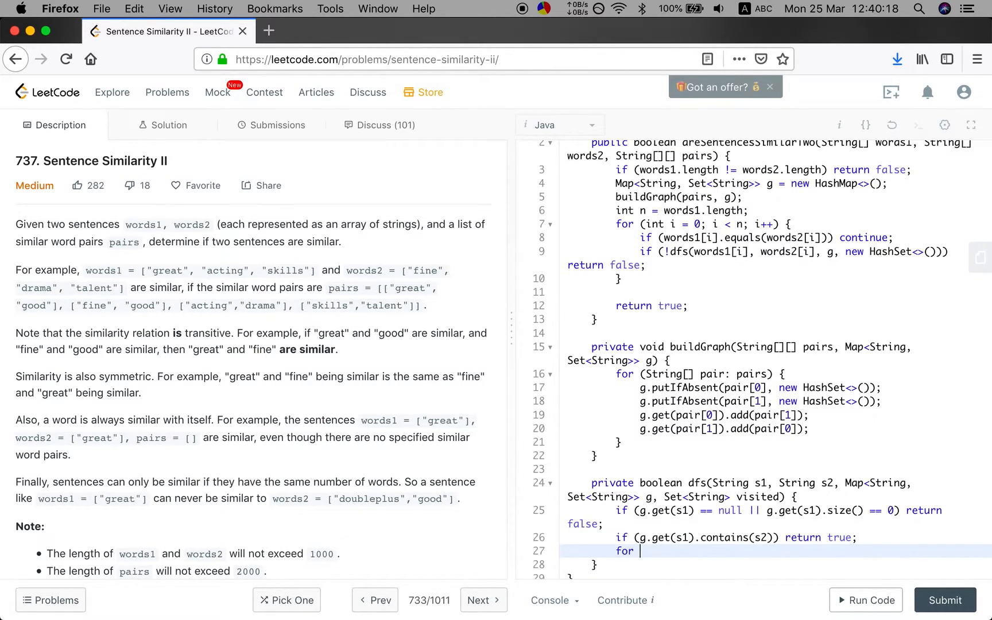
Loop over String neigh in g.get(s1) and continue when !visited.add(neigh)
text((S)
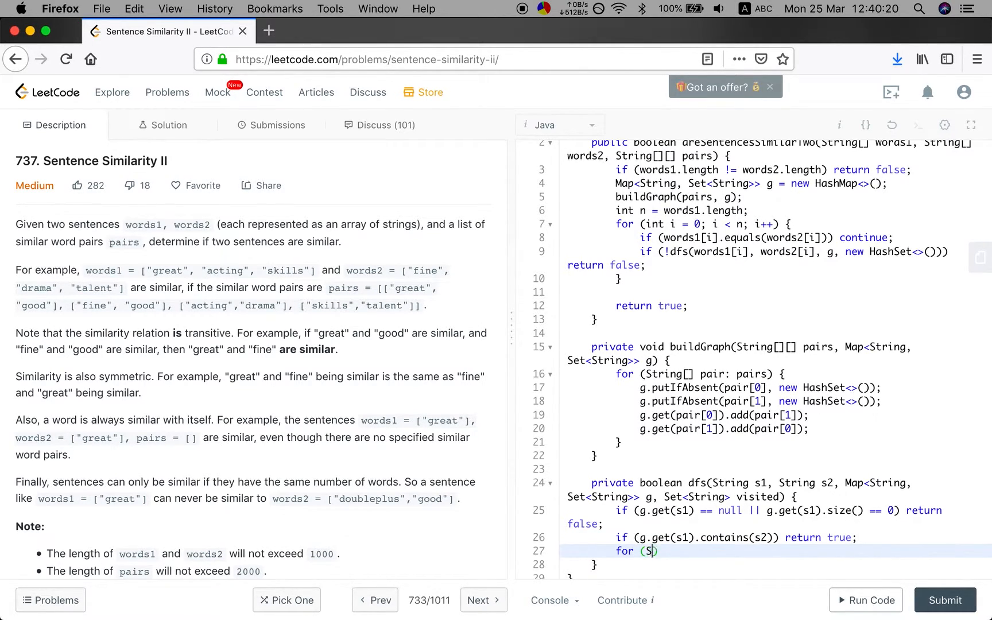
text(tring neigh:)
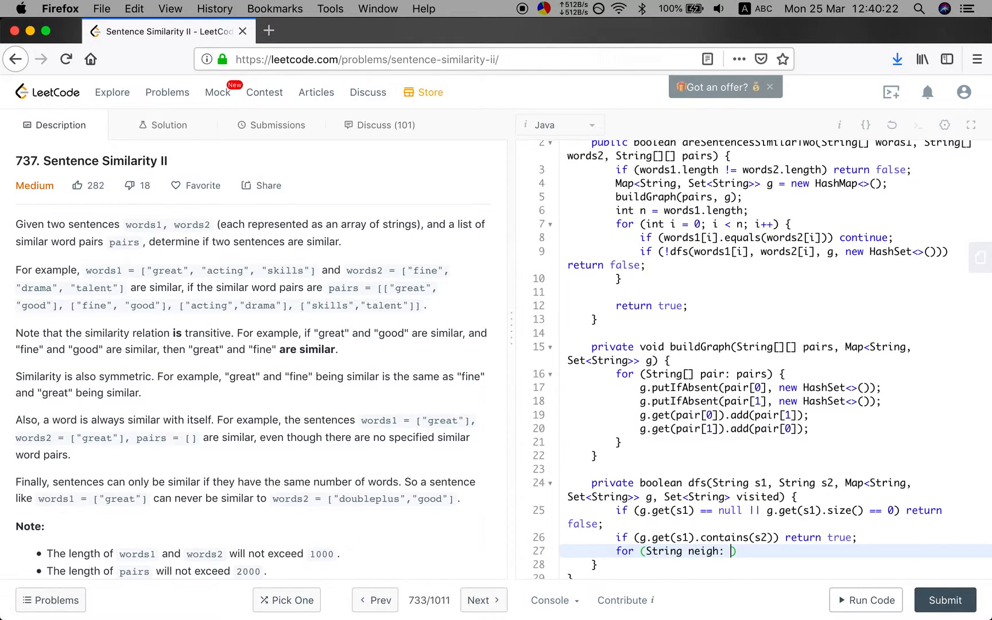
text(g.get(s1)))
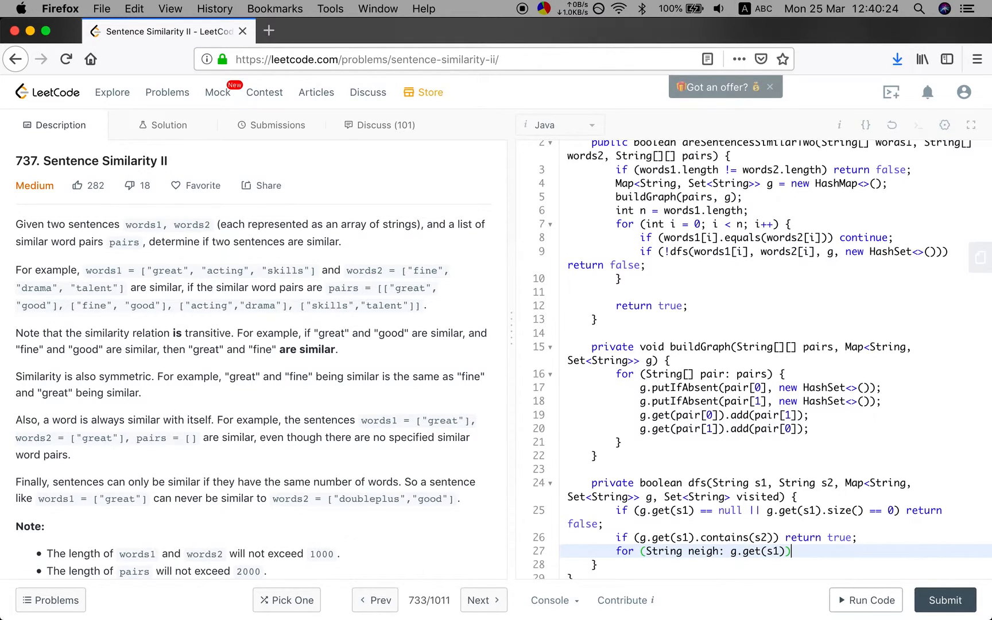
text({)
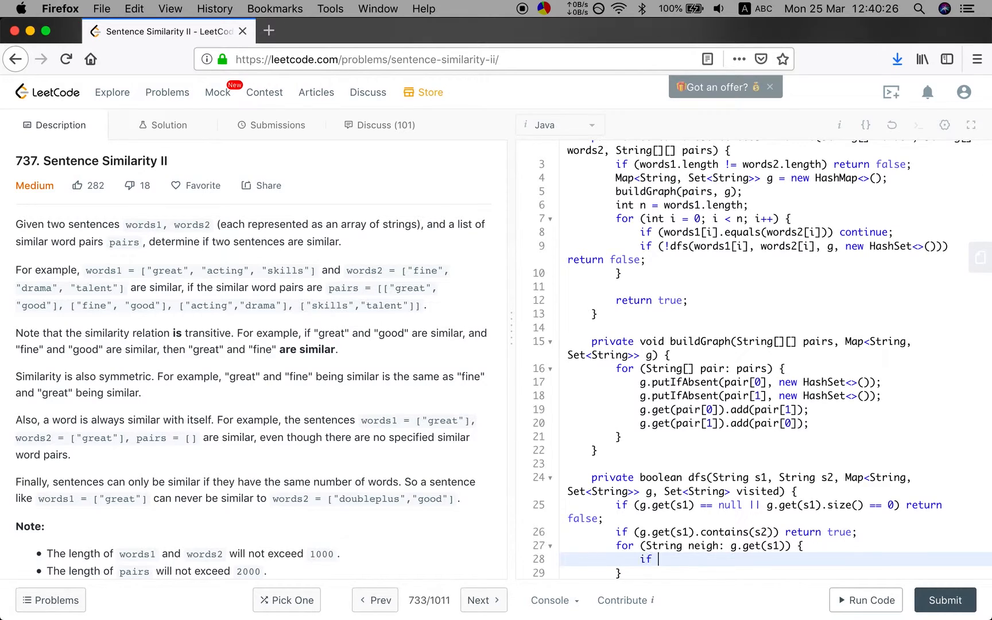
text((visited.c)
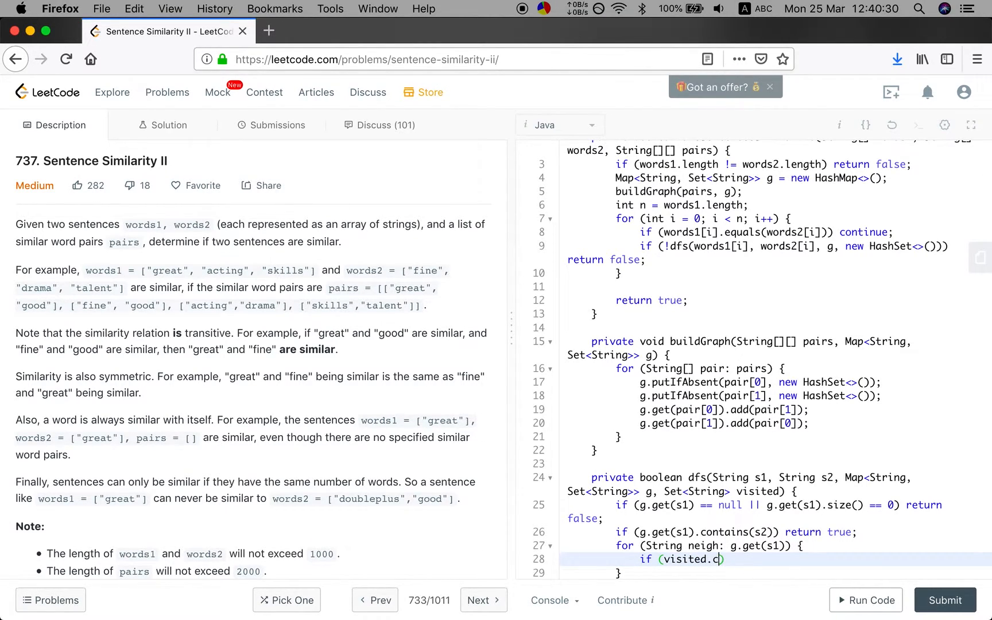
text(add(neigh)
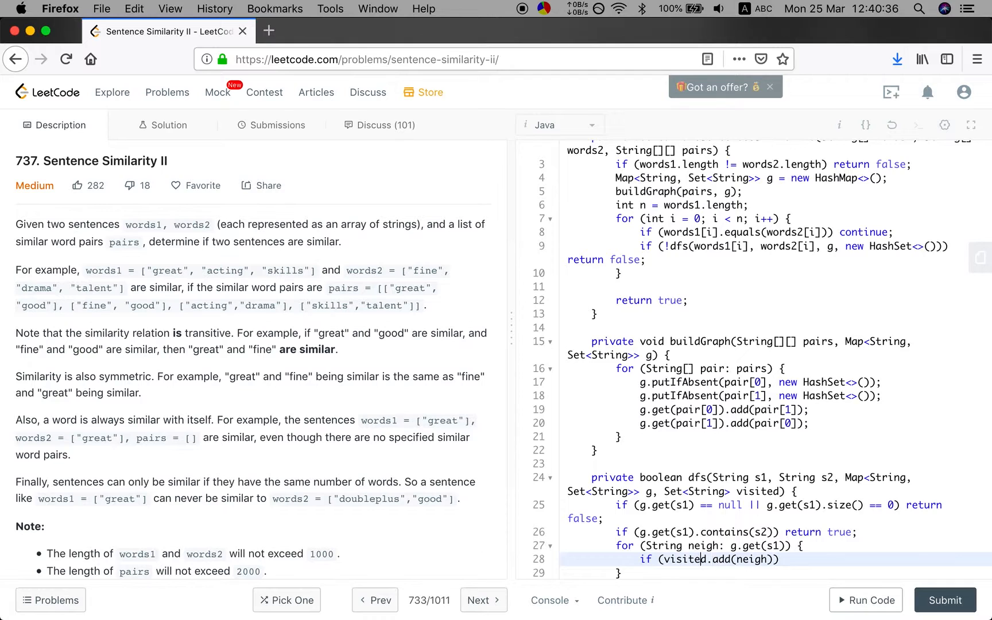
text(!)
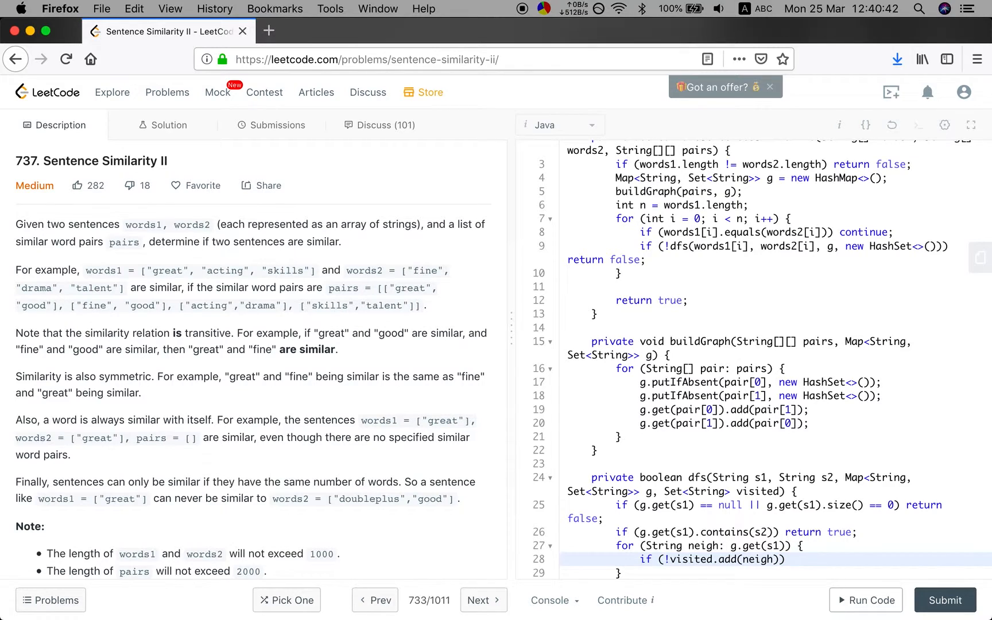
text(r)
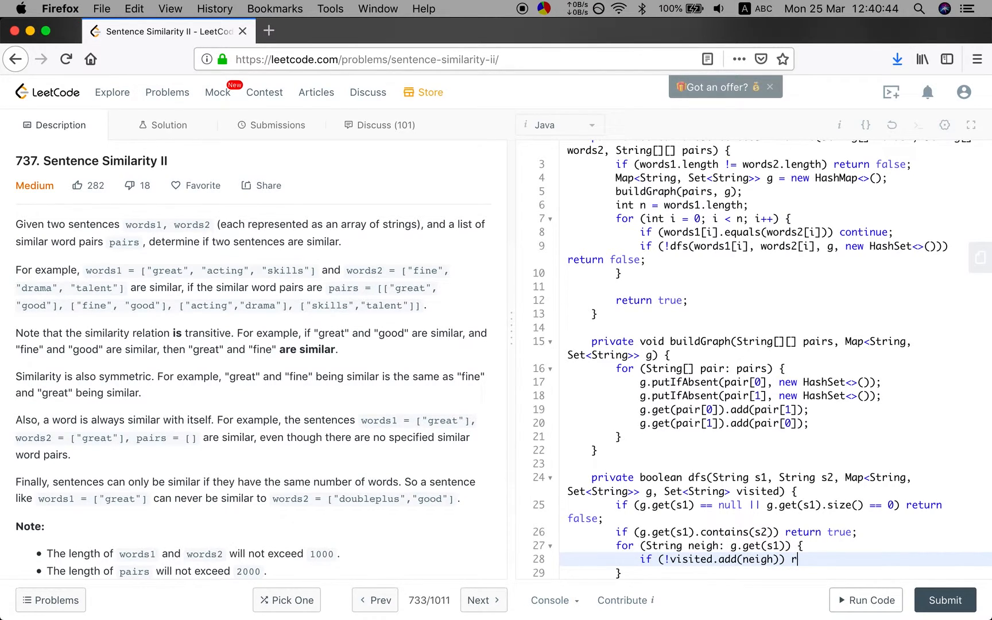
text(ontinue;)
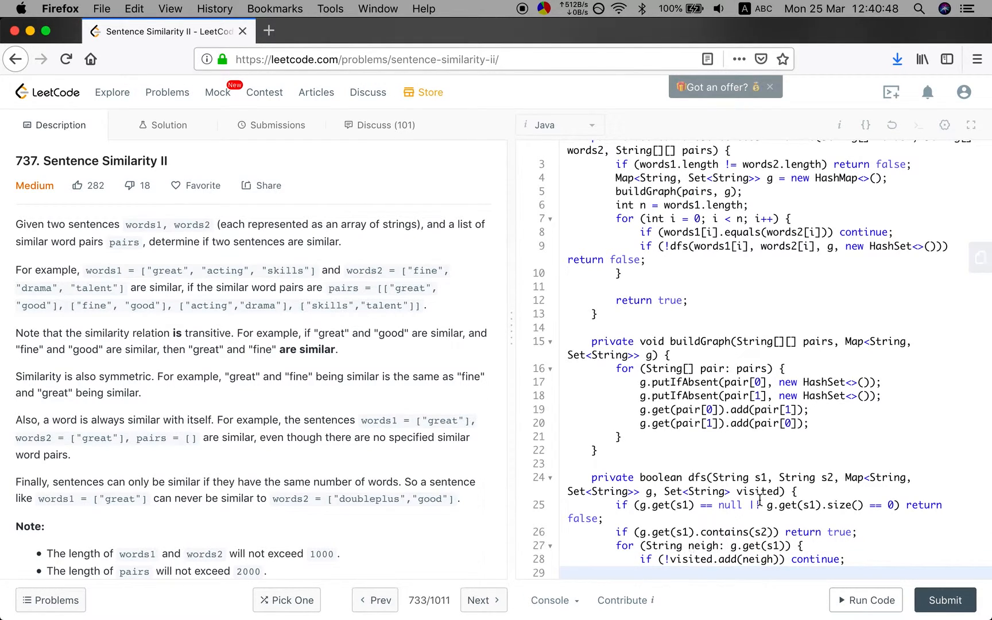
scroll(down, 3)
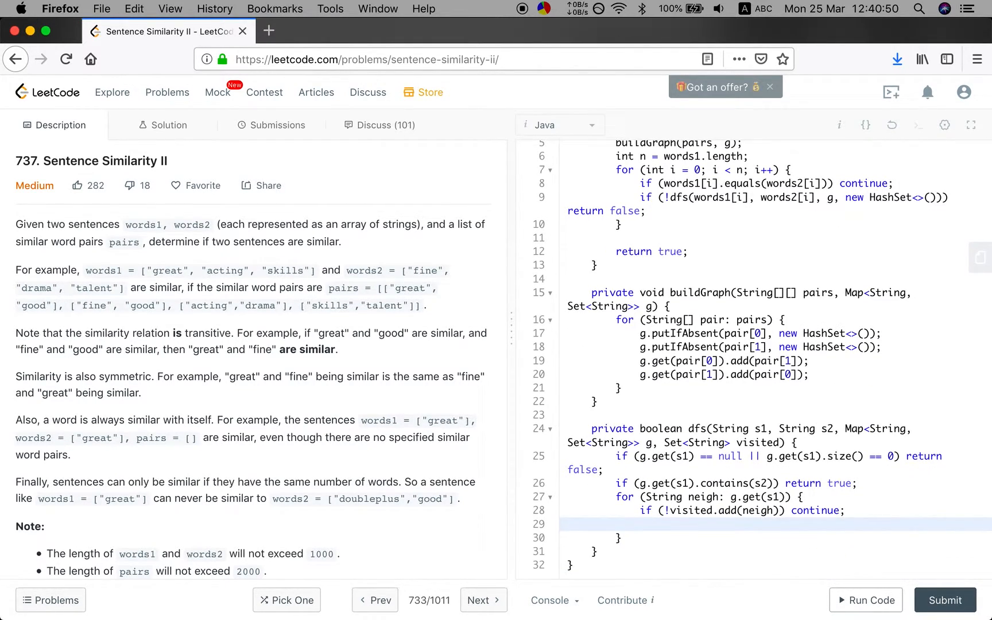
Return true if dfs(neigh, s2, g, visited) succeeds, otherwise return false after the loop
text(if ()
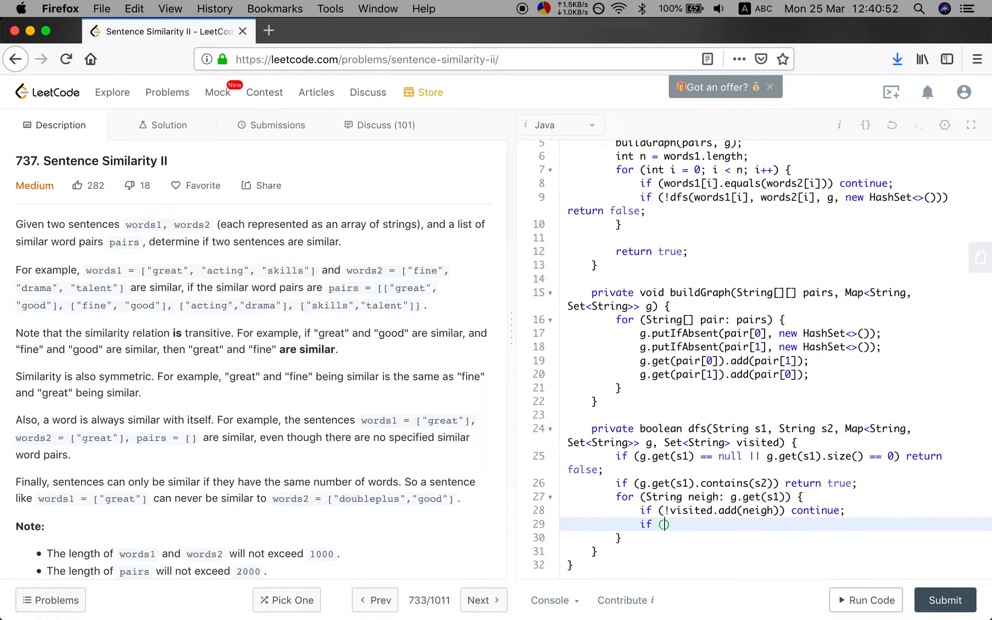
text(dfs()
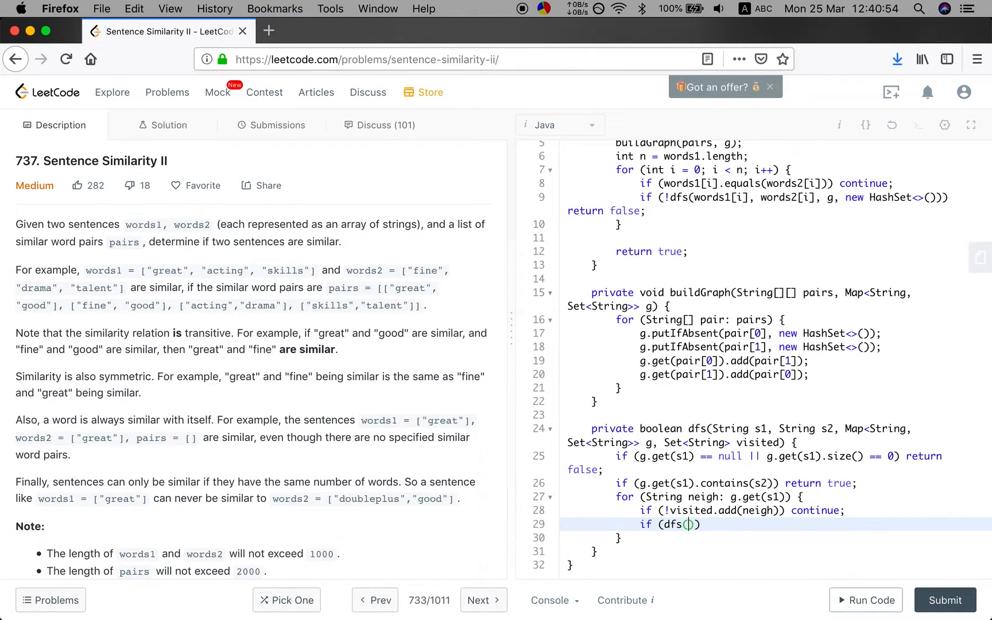
text(neigh,)
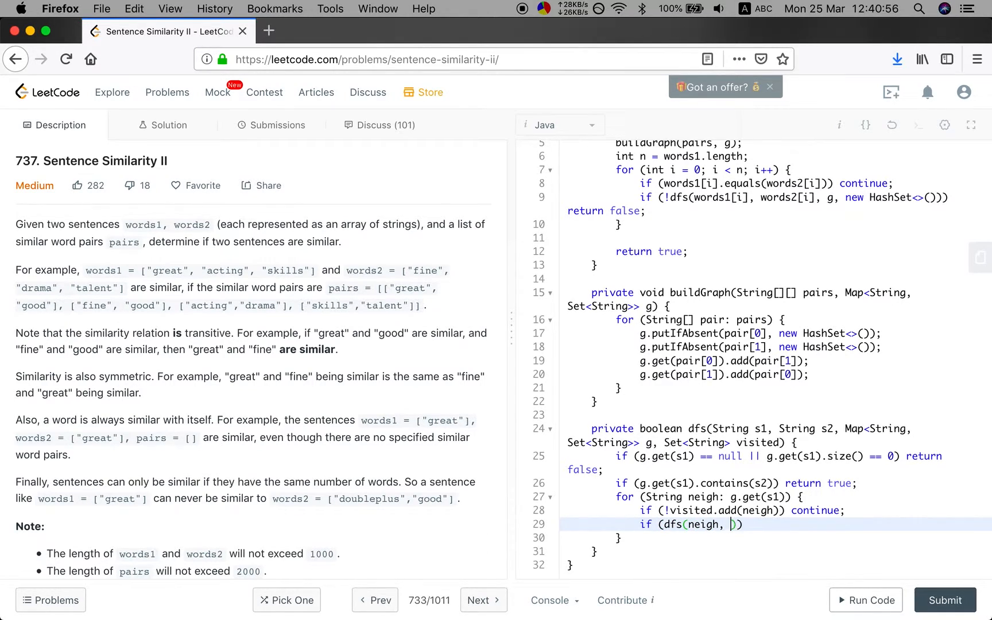
text(s2, g,)
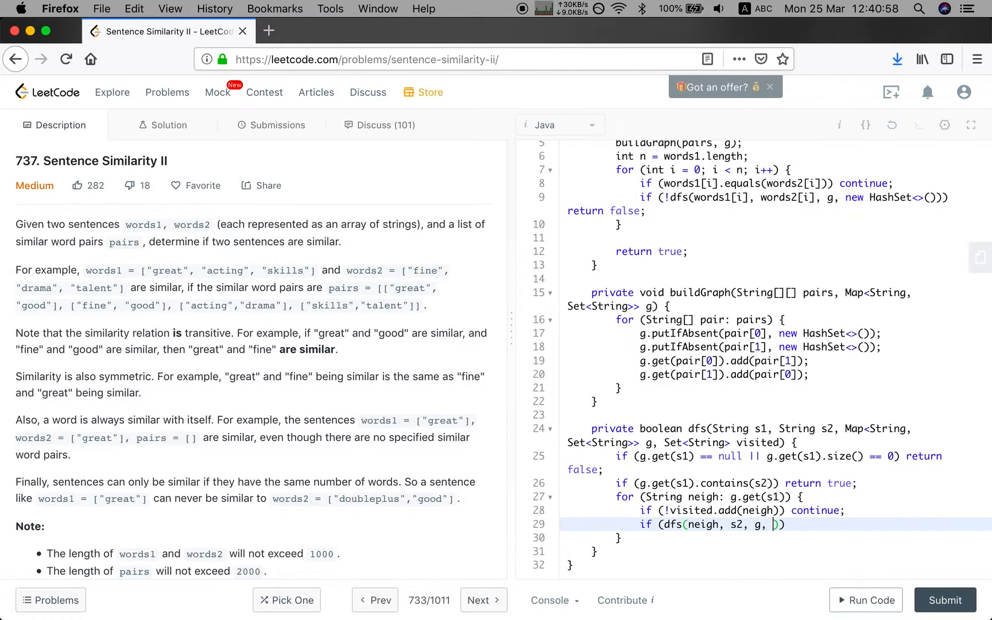
text(visited)) return true;)
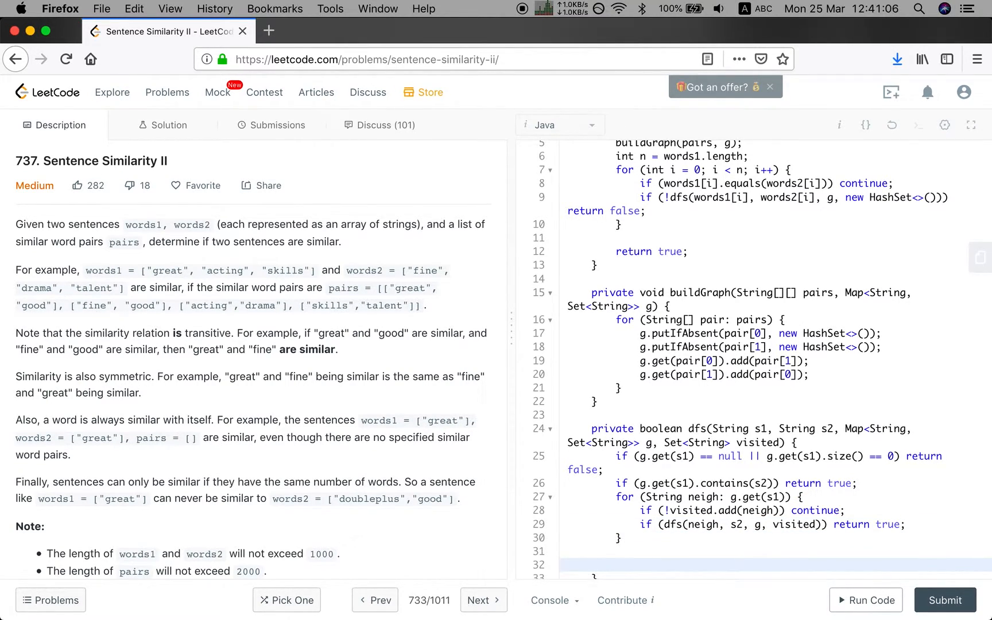
text(return false;)
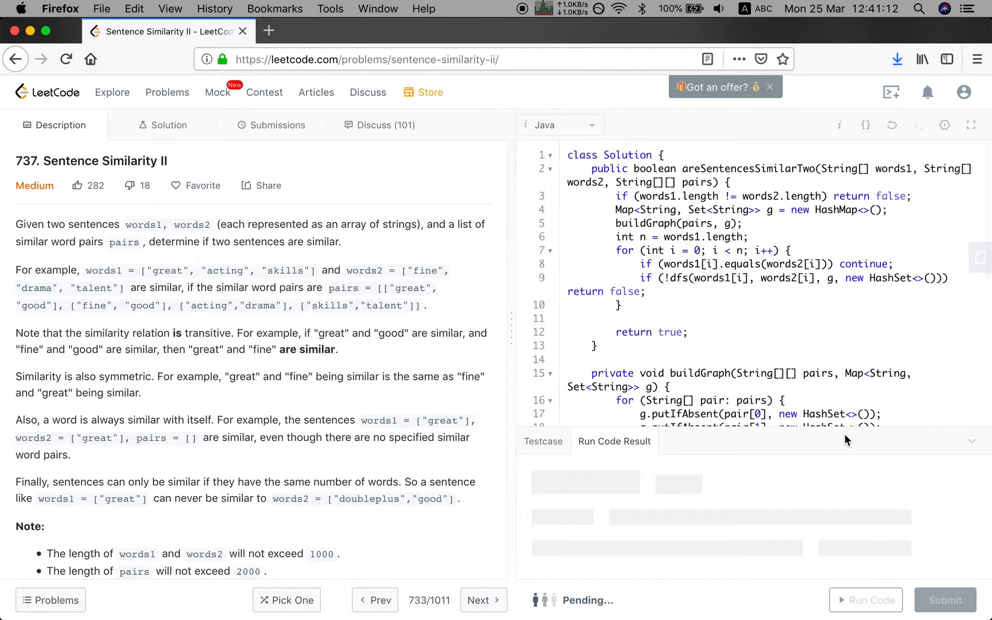
Run the solution on the sample test, giving output false matching expected false
click(866, 599)
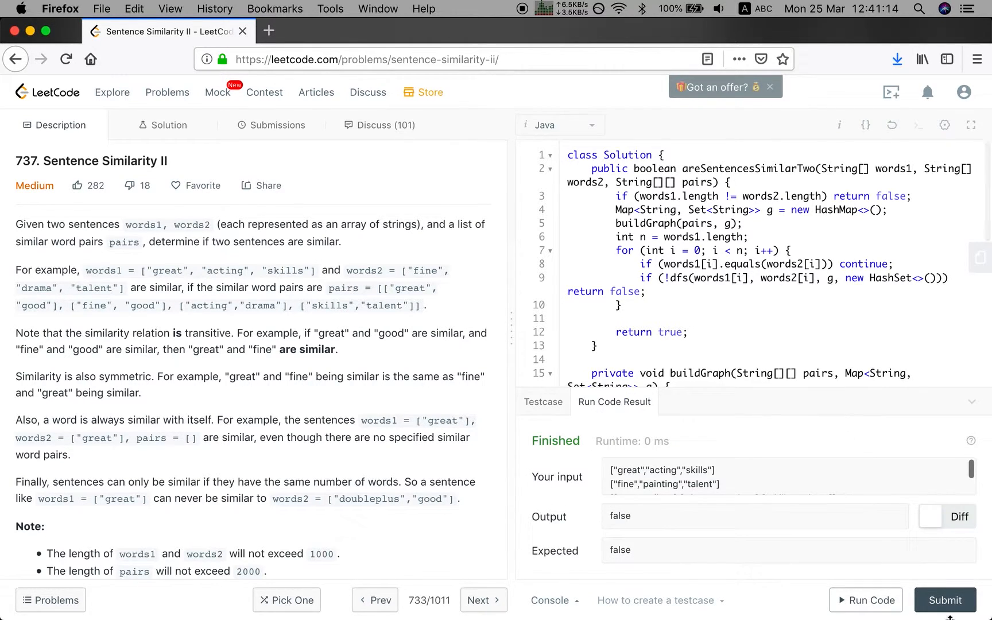